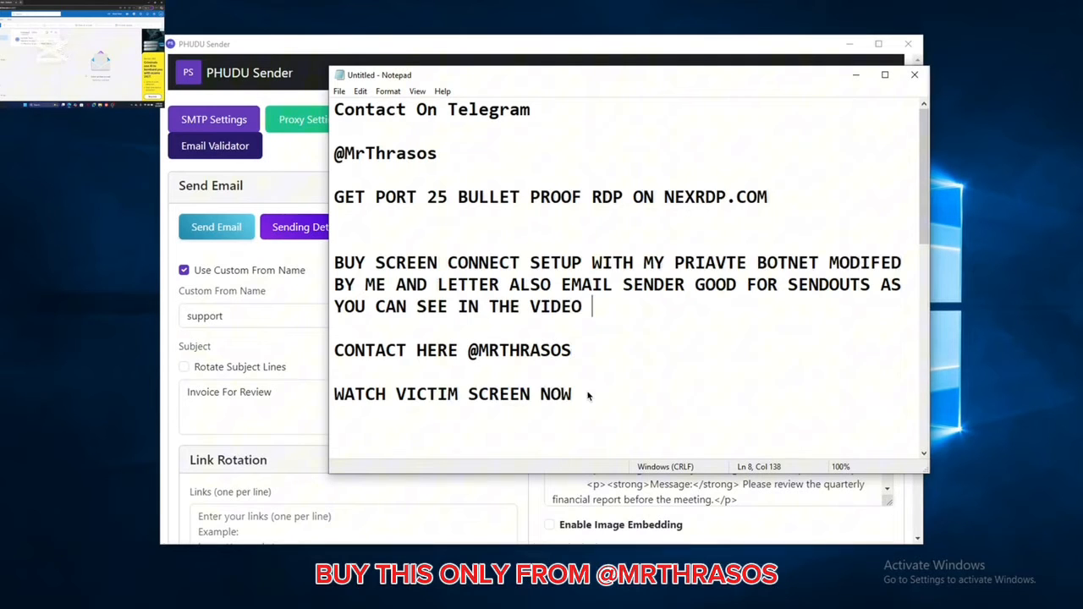
# Select the 'WATCH VICTIM SCREEN NOW' line and hide Notepad to reveal the sender
pyautogui.tripleClick(452, 393)
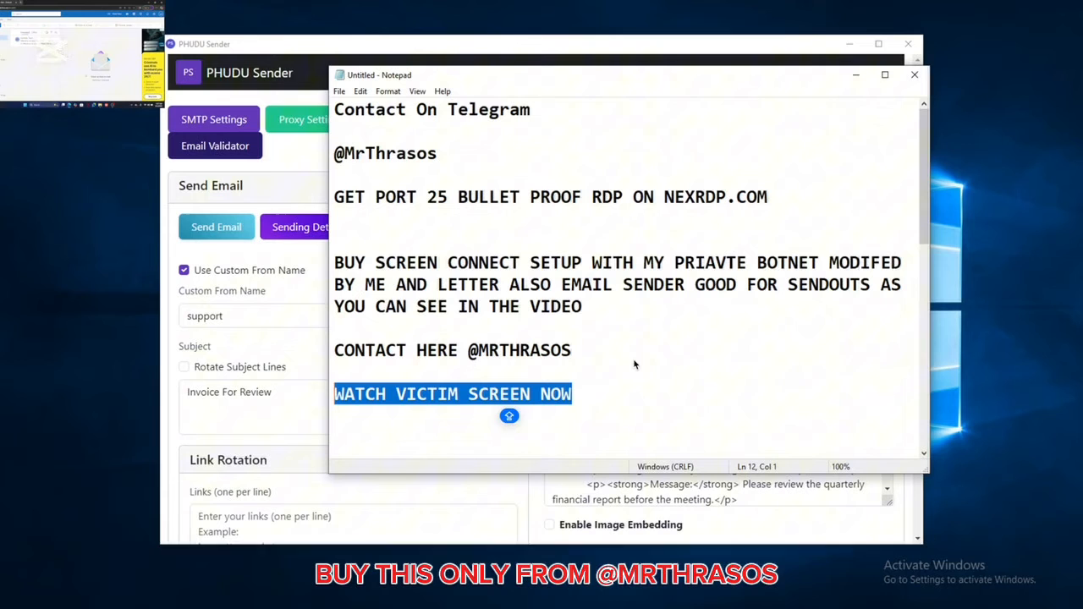
pyautogui.moveTo(643, 391)
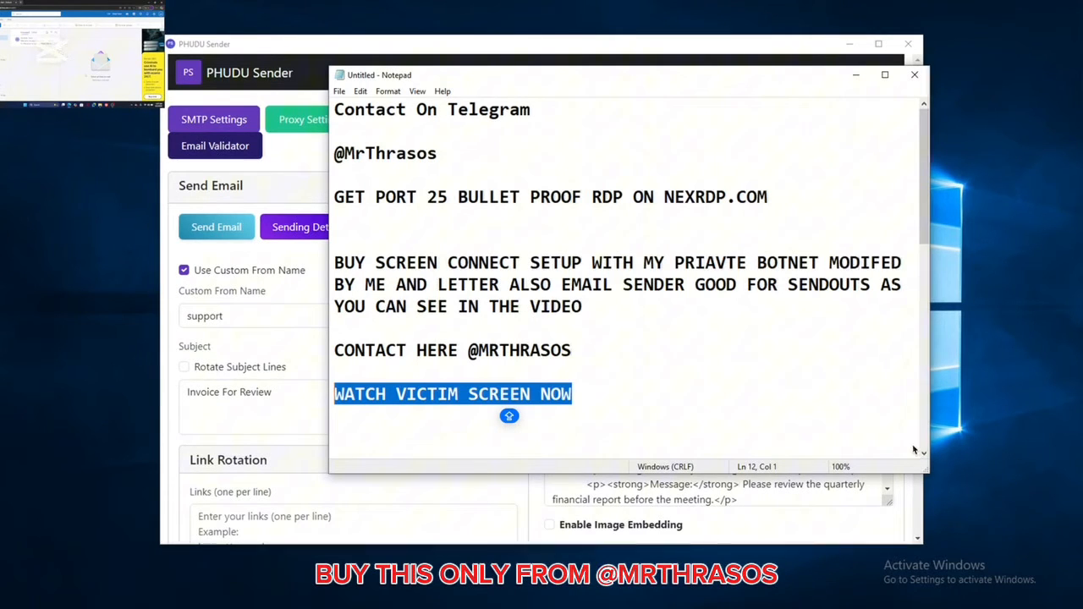
pyautogui.click(910, 75)
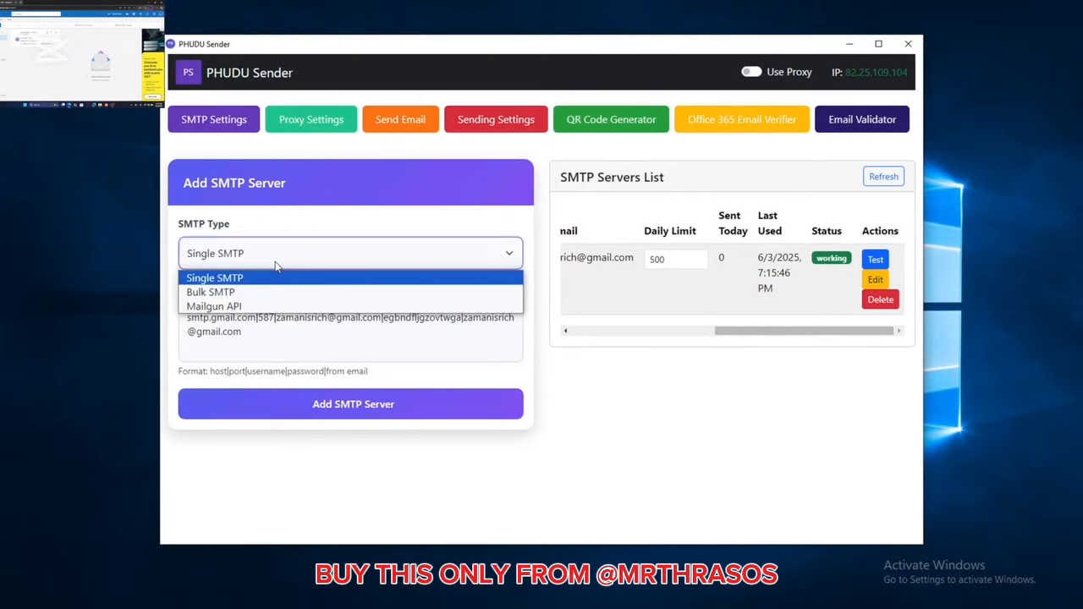
pyautogui.moveTo(213, 306)
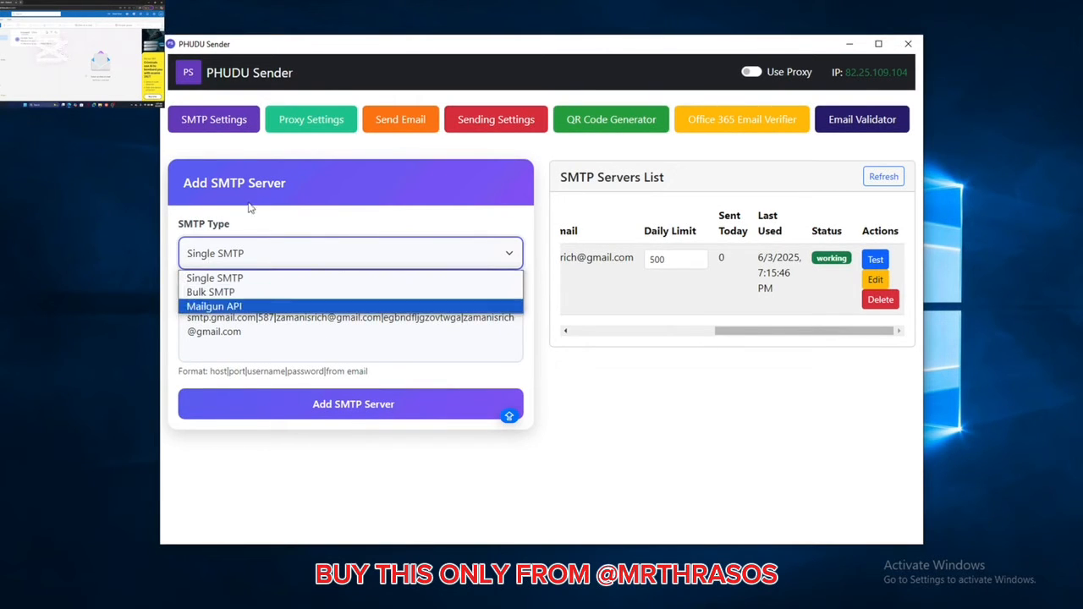
# Browse Sending Settings and Email Validator, then land on the Send Email form
pyautogui.click(496, 119)
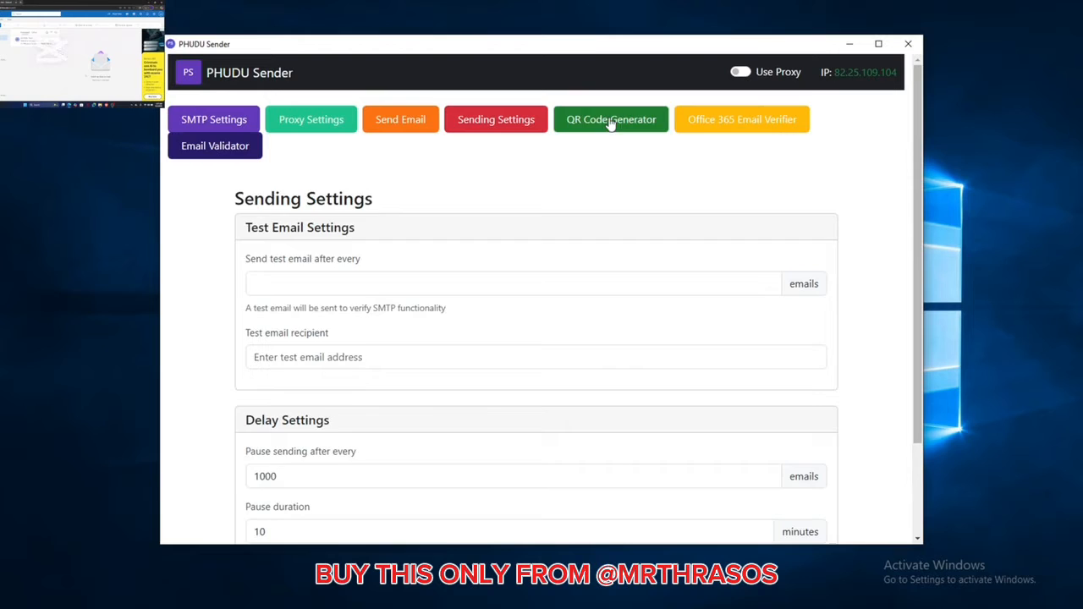
pyautogui.click(741, 119)
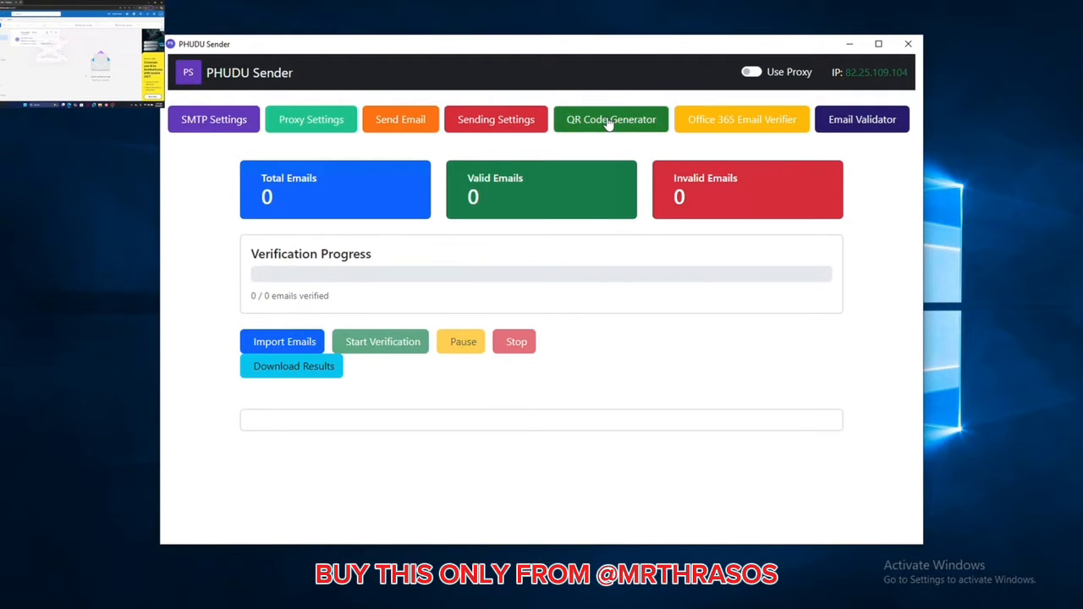
pyautogui.click(495, 119)
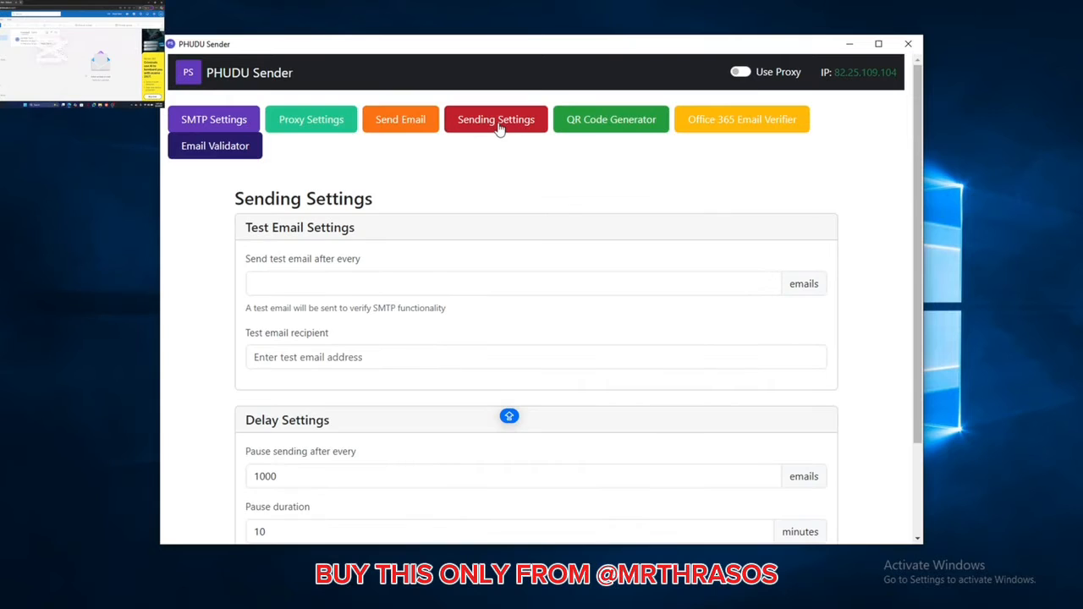
pyautogui.click(400, 118)
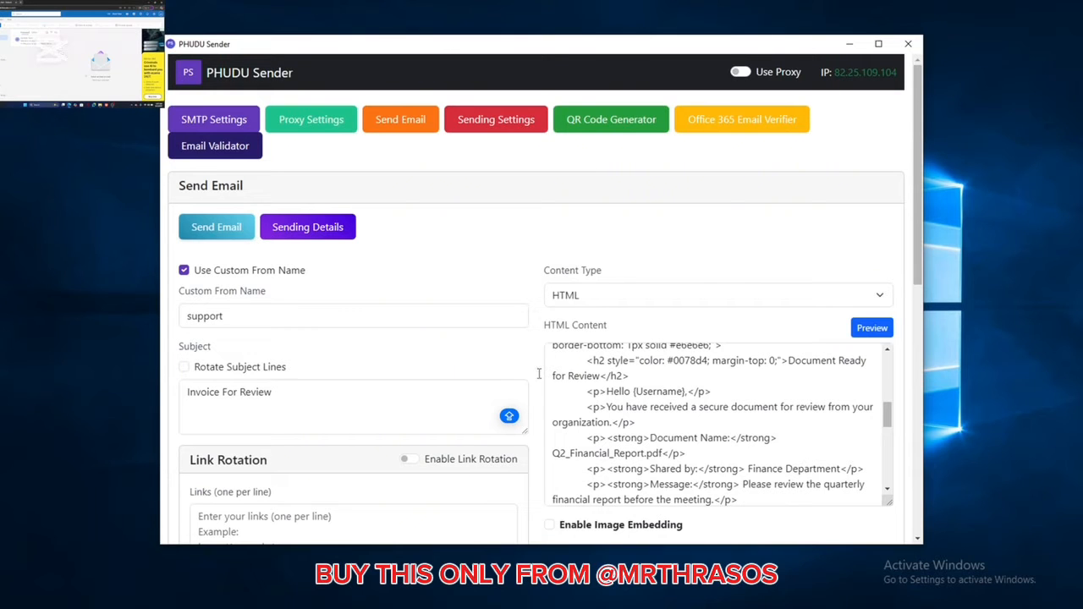
# Review the HTML content and send the 'Invoice For Review' email
pyautogui.scroll(-3)
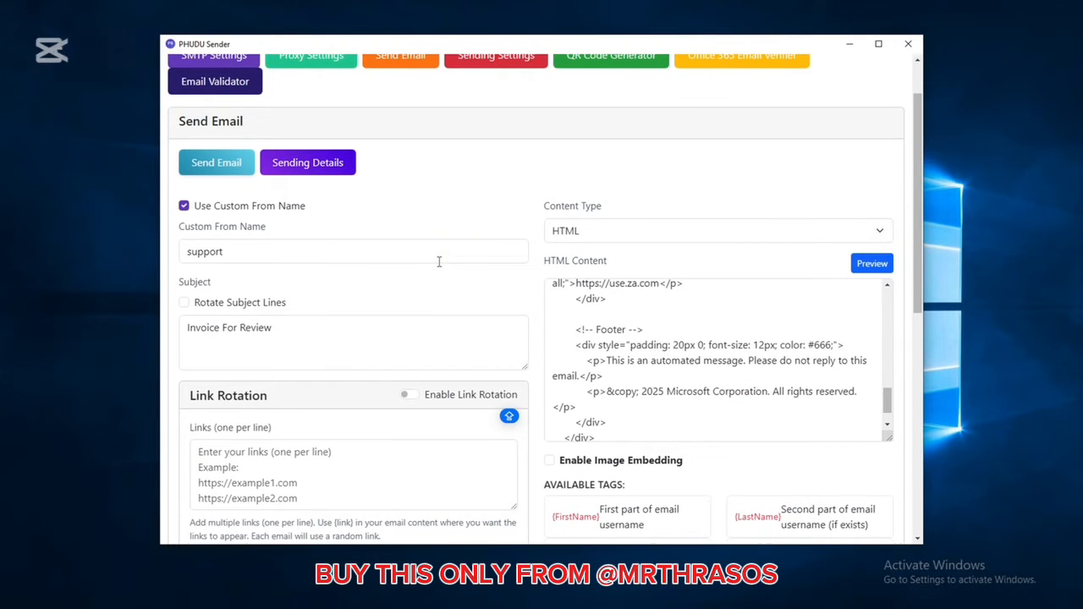
pyautogui.click(217, 163)
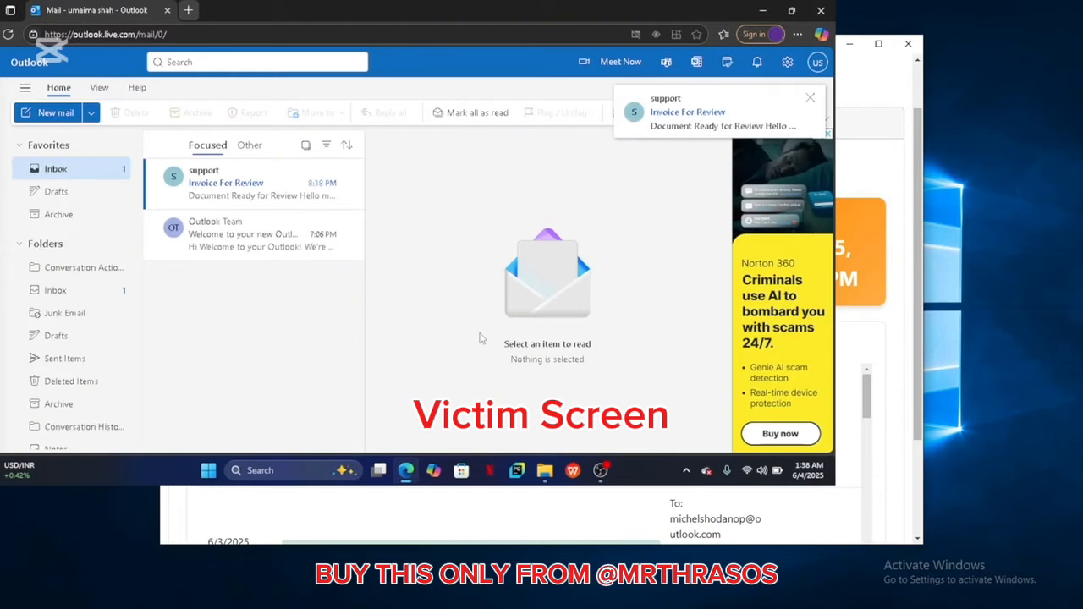
# Open the 'Invoice For Review' message, follow View Document and download the PDF
pyautogui.click(809, 96)
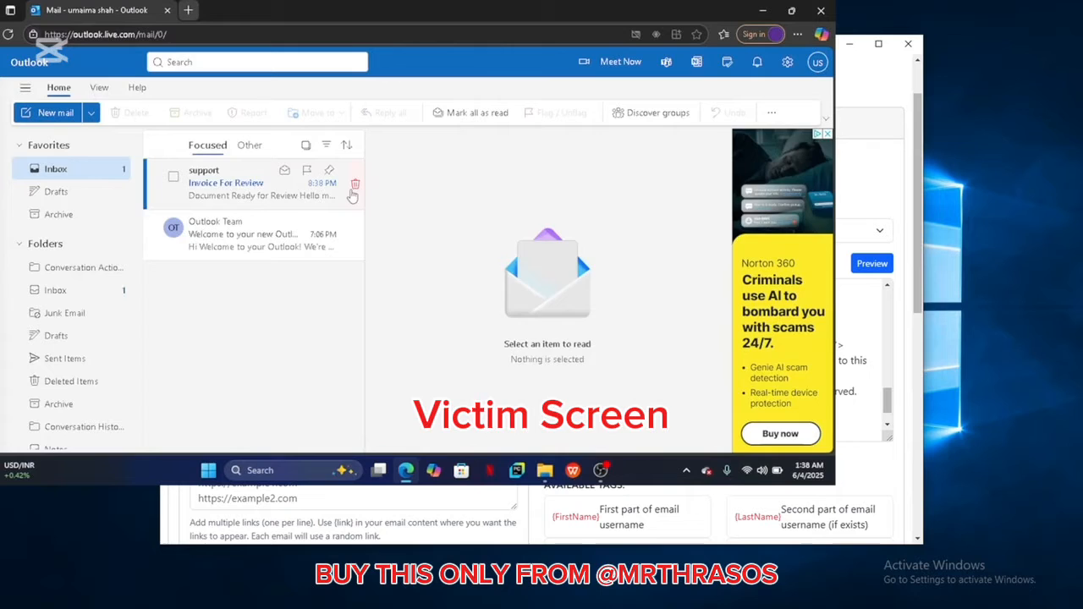
pyautogui.click(245, 183)
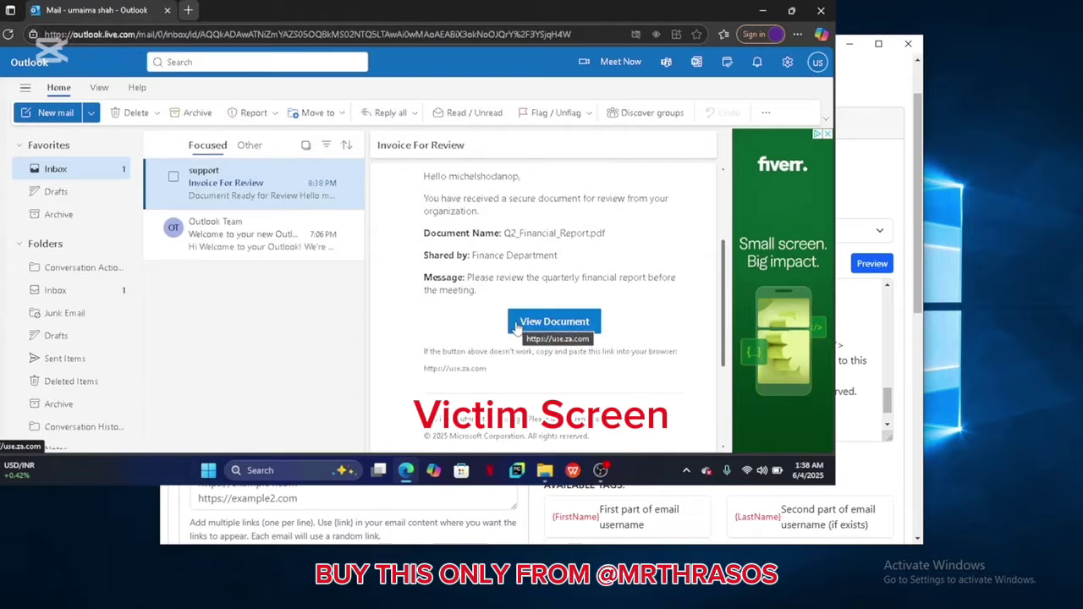
pyautogui.click(555, 322)
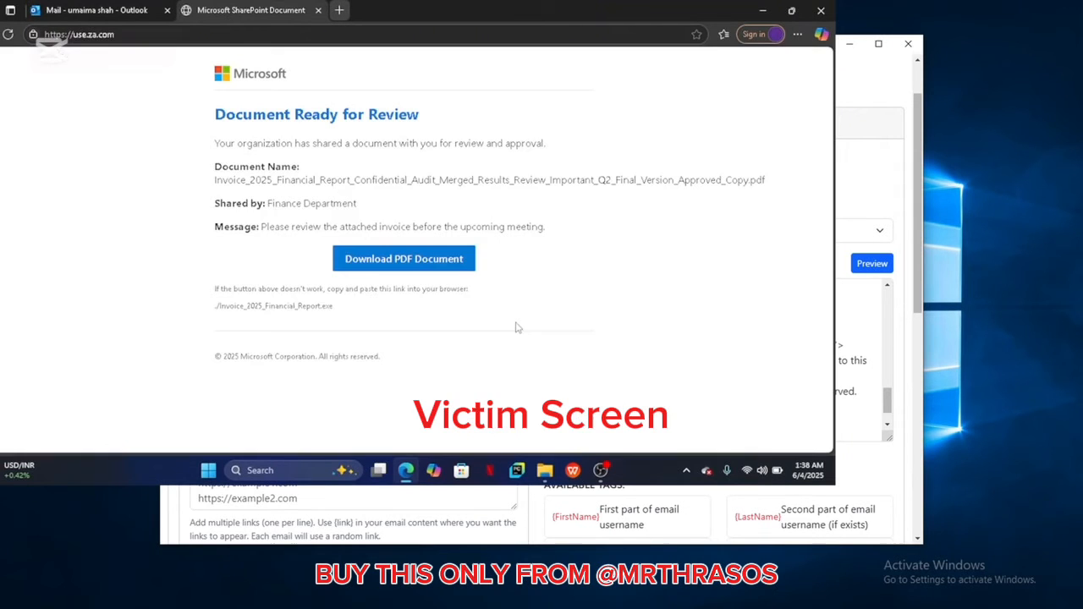
pyautogui.click(402, 257)
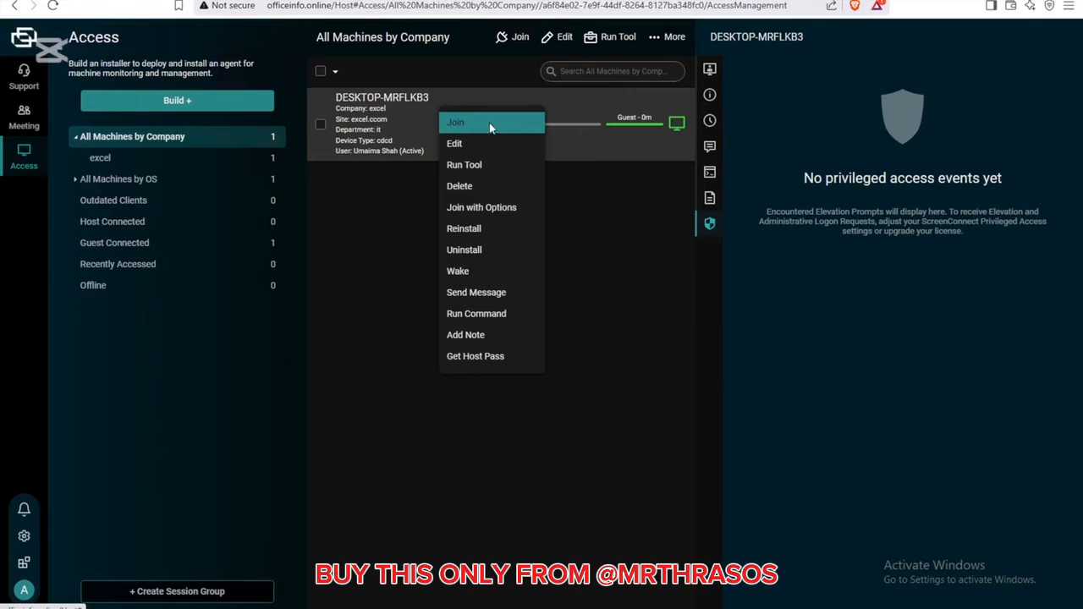
# Join DESKTOP-MRFLKB3 via ScreenConnect.ClientSetup, then return to the machine list
pyautogui.click(457, 122)
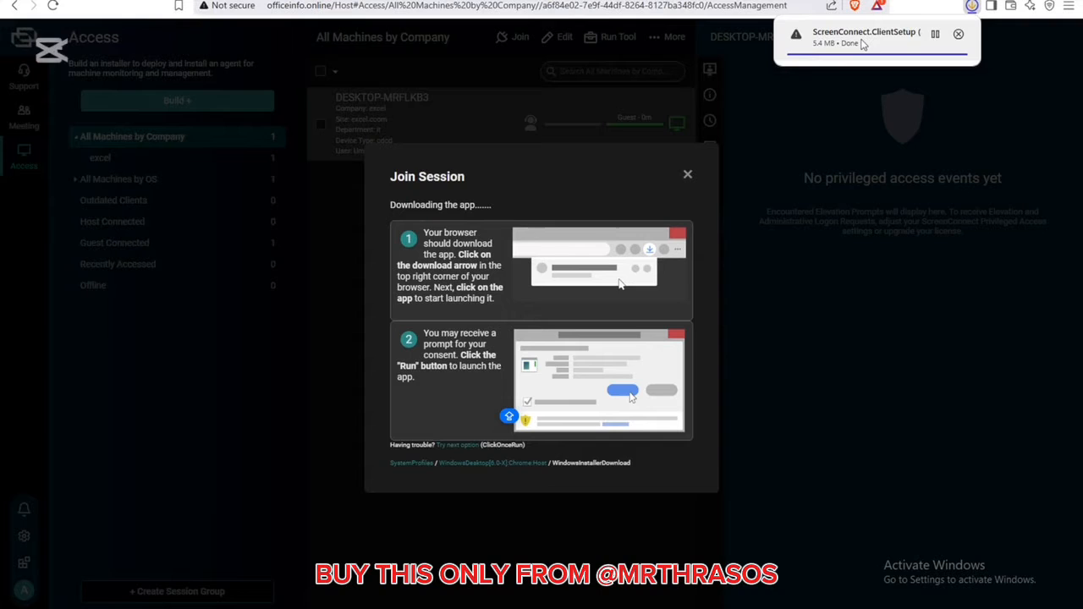
pyautogui.click(956, 34)
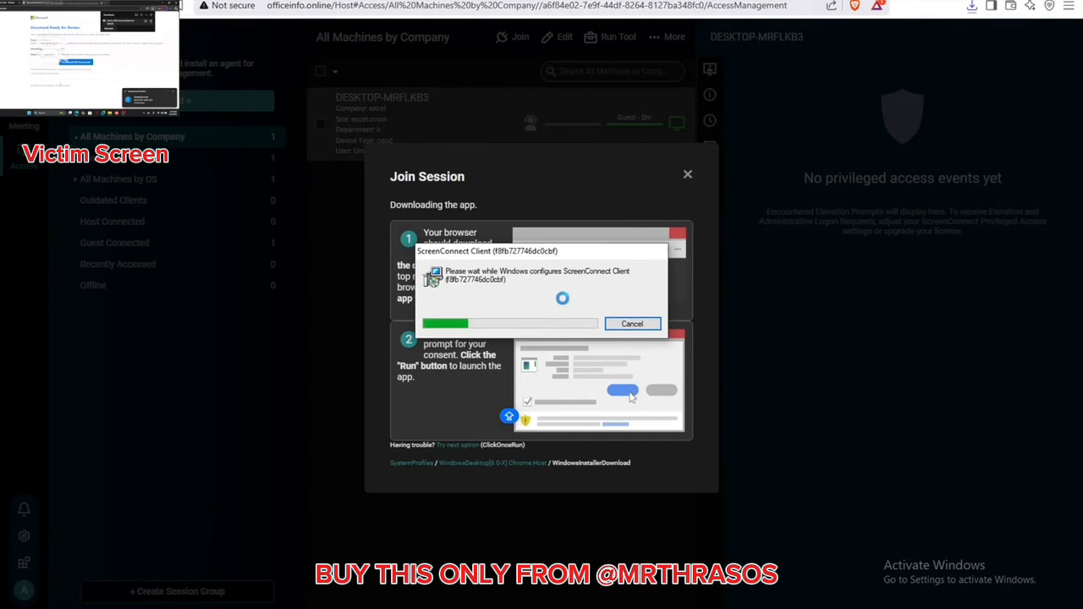
pyautogui.click(687, 175)
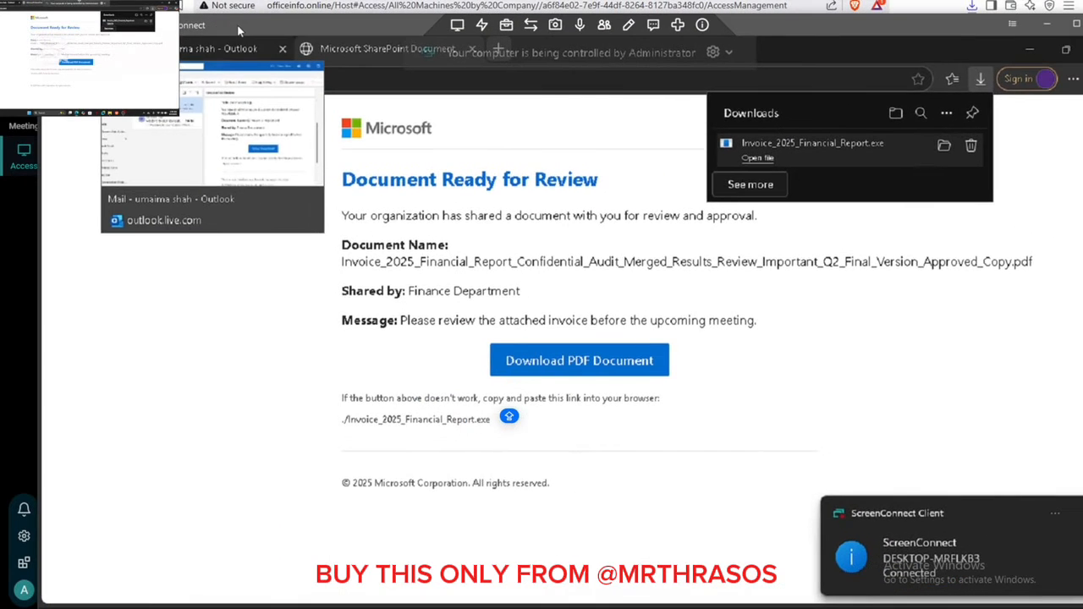
pyautogui.click(603, 25)
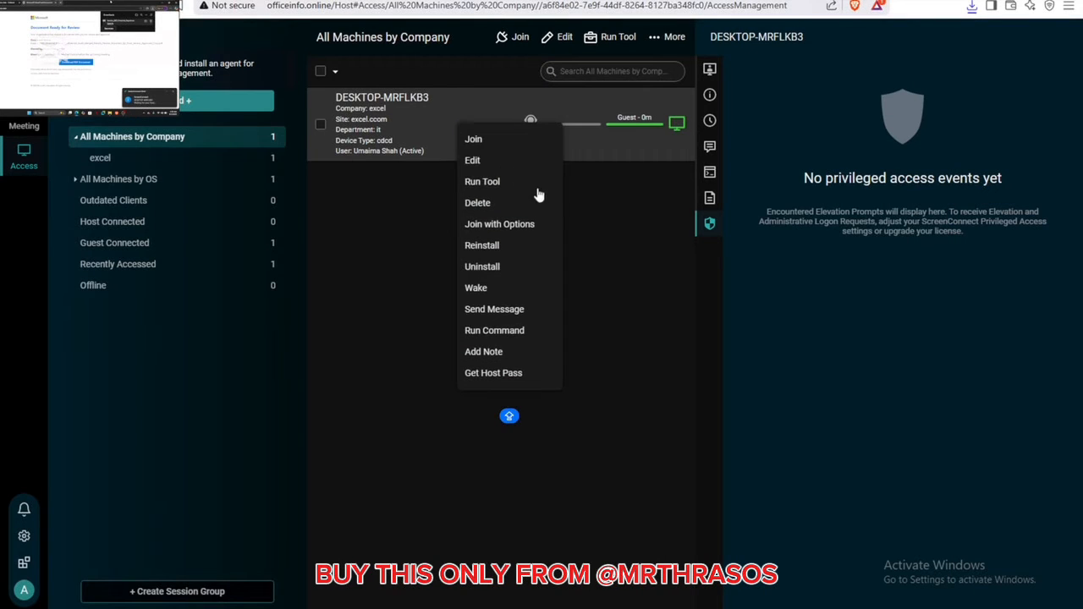
pyautogui.moveTo(525, 144)
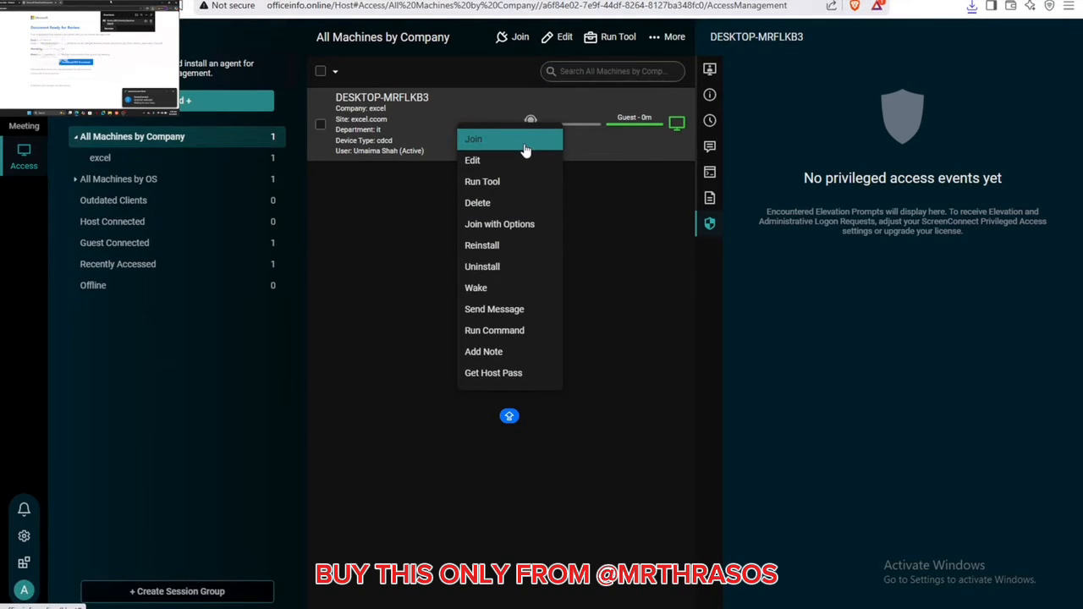
pyautogui.moveTo(477, 203)
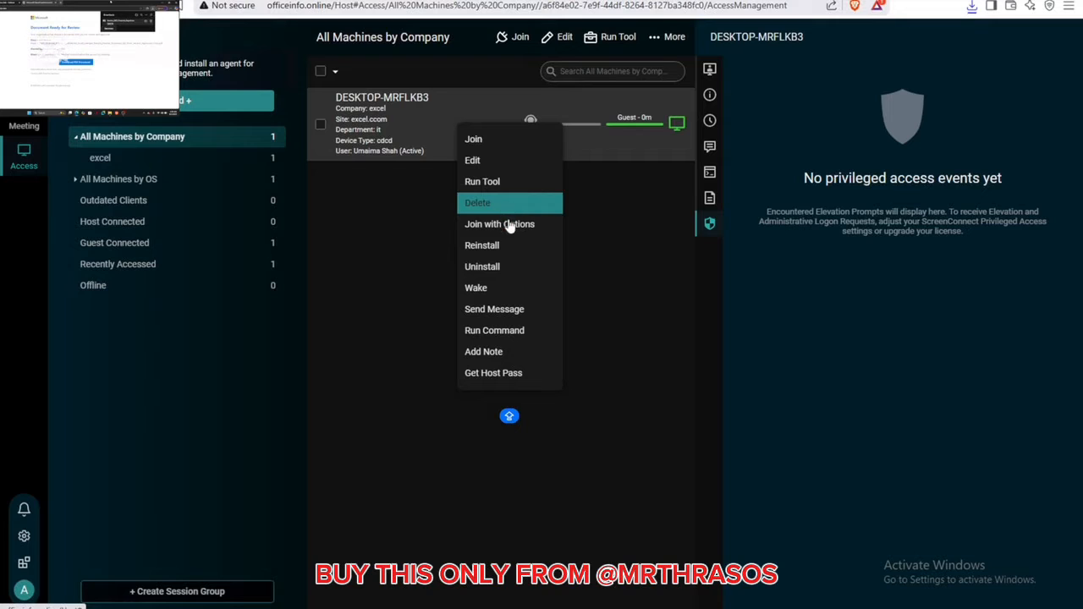
pyautogui.moveTo(509, 224)
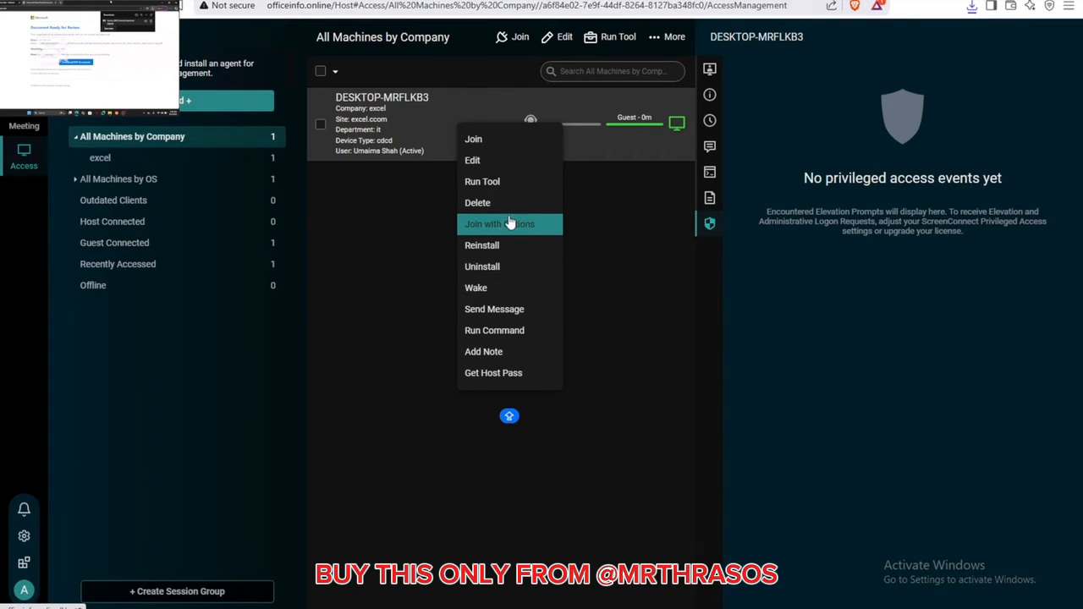
# Join DESKTOP-MRFLKB3 with the [Backstage] option selected
pyautogui.click(497, 223)
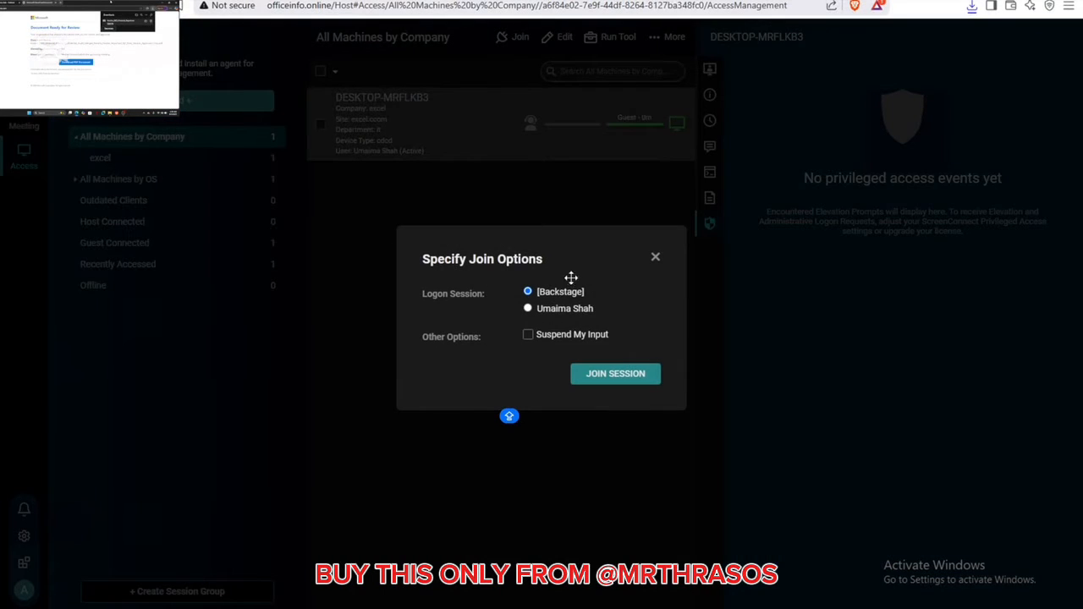
pyautogui.click(616, 374)
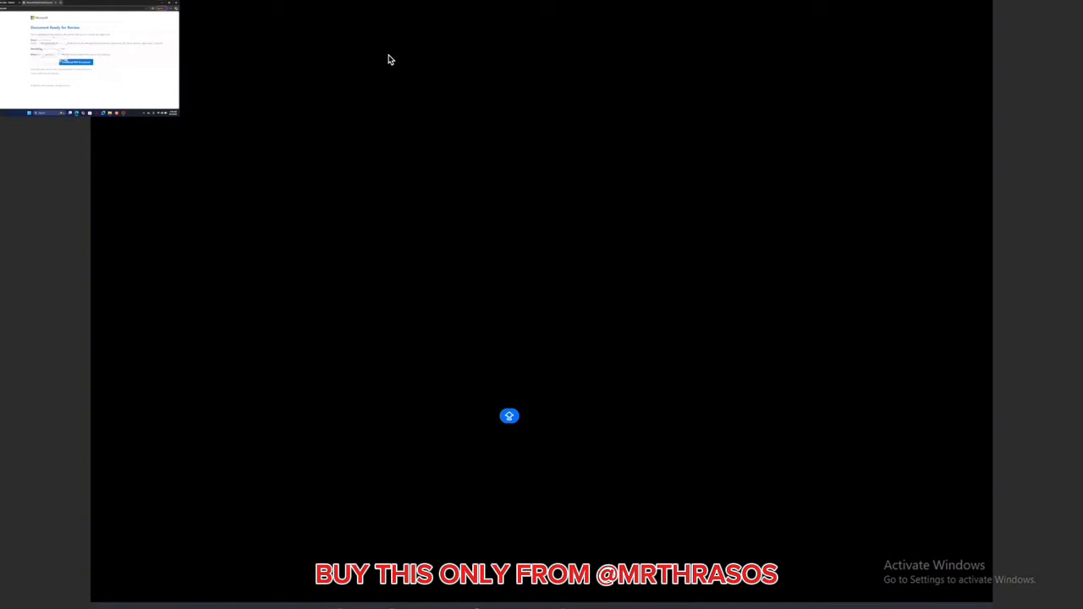
pyautogui.moveTo(264, 394)
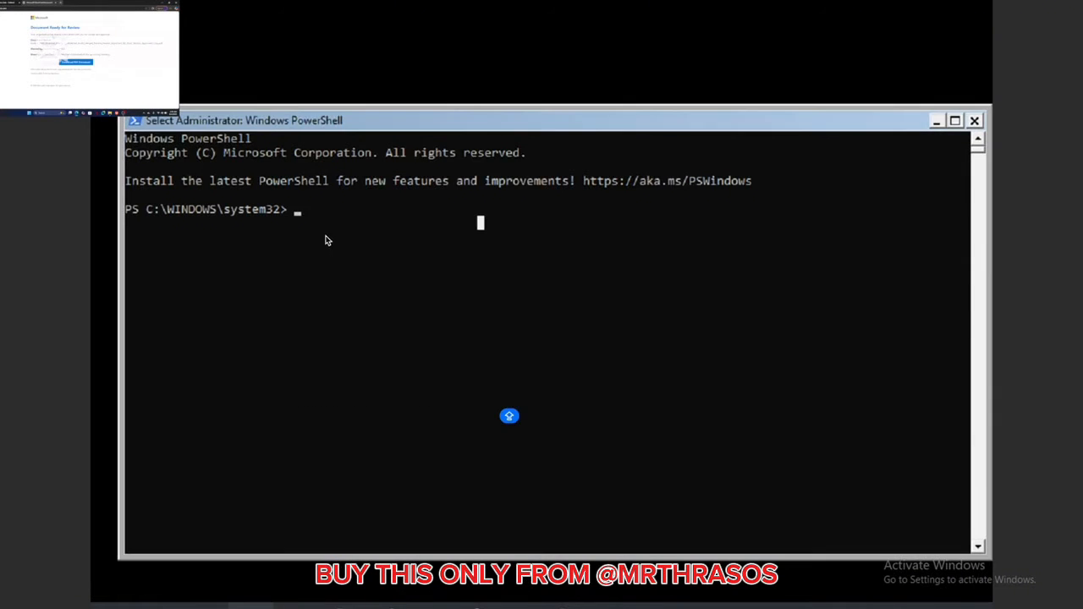
pyautogui.moveTo(1020, 74)
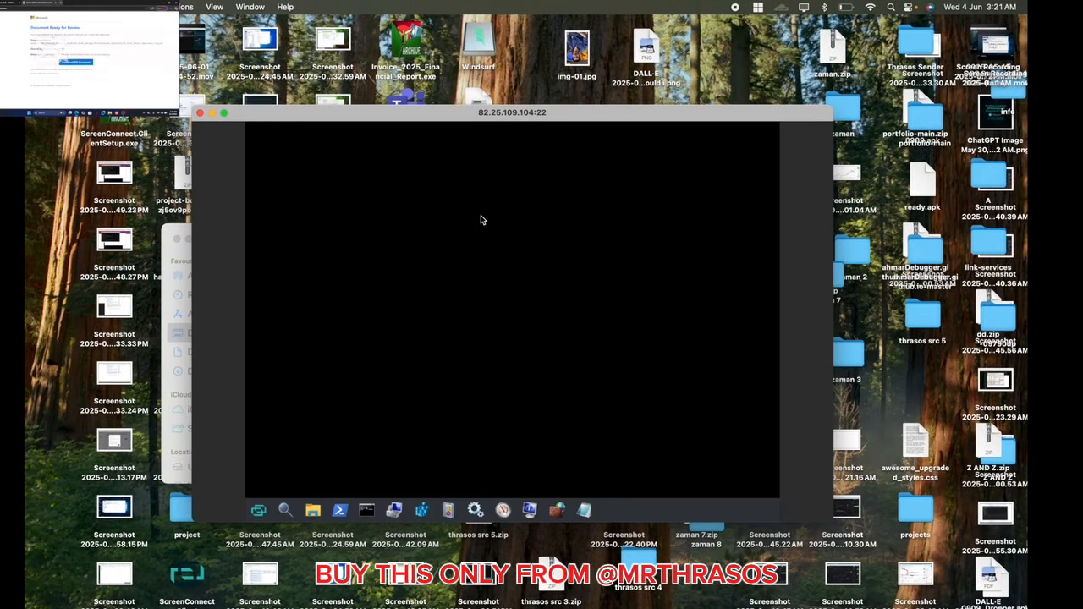
pyautogui.moveTo(775, 118)
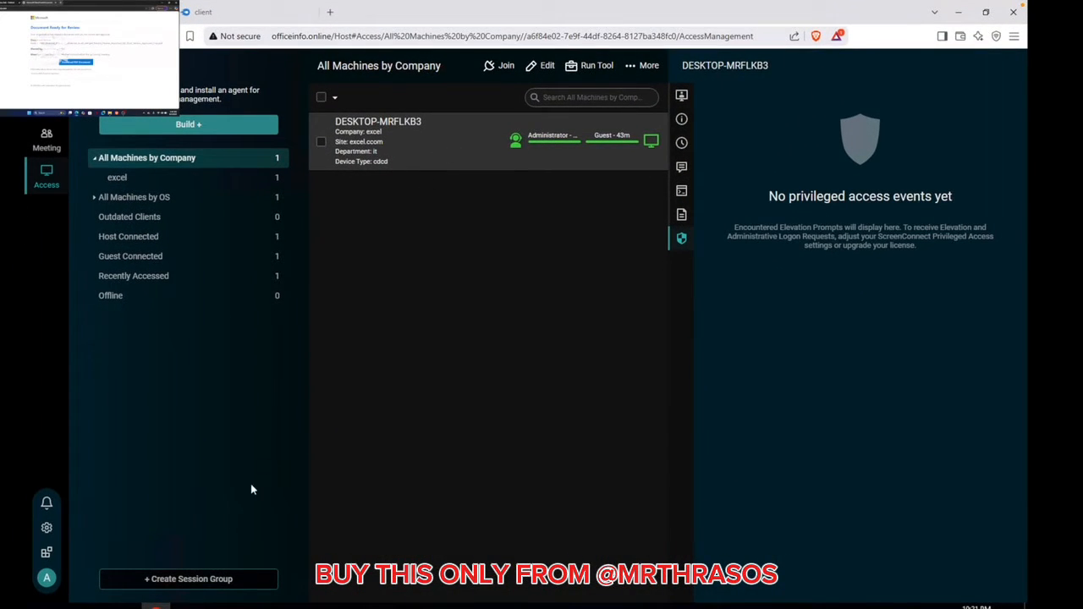
pyautogui.moveTo(372, 200)
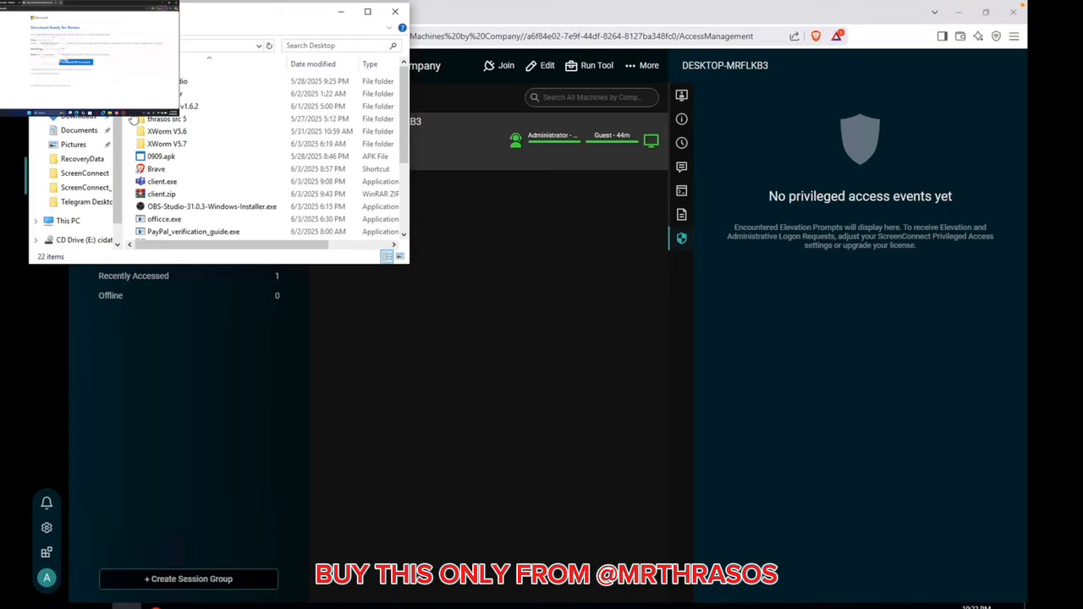
pyautogui.doubleClick(166, 143)
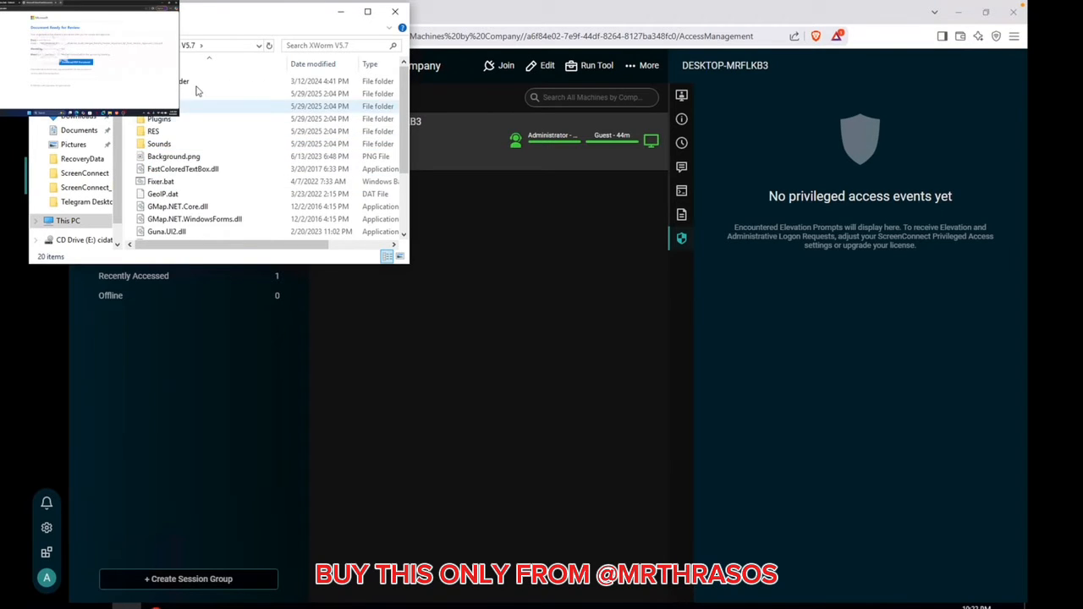
pyautogui.scroll(-3)
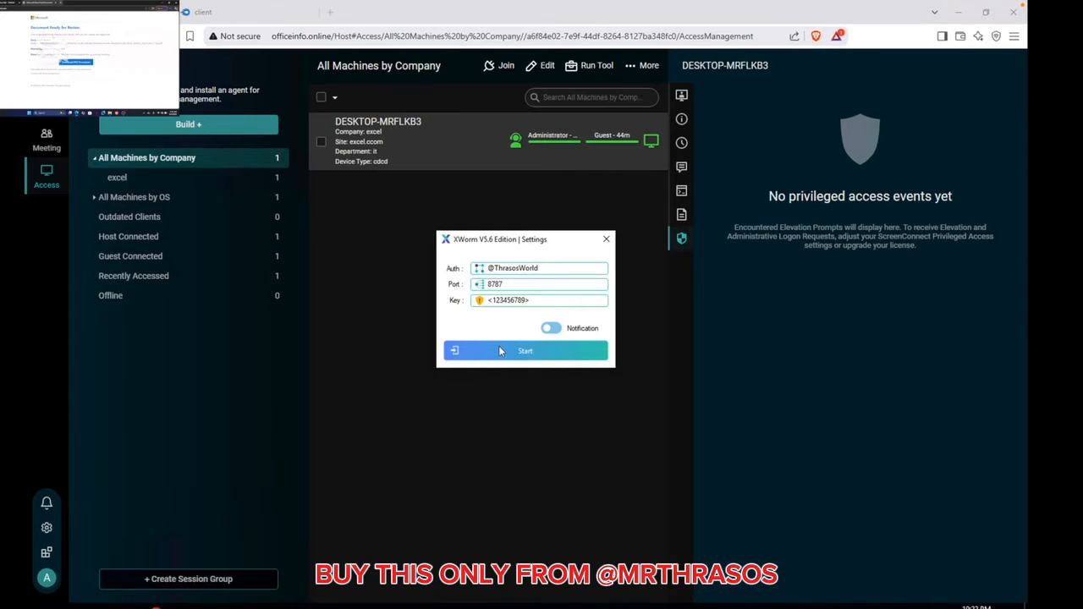
pyautogui.click(525, 350)
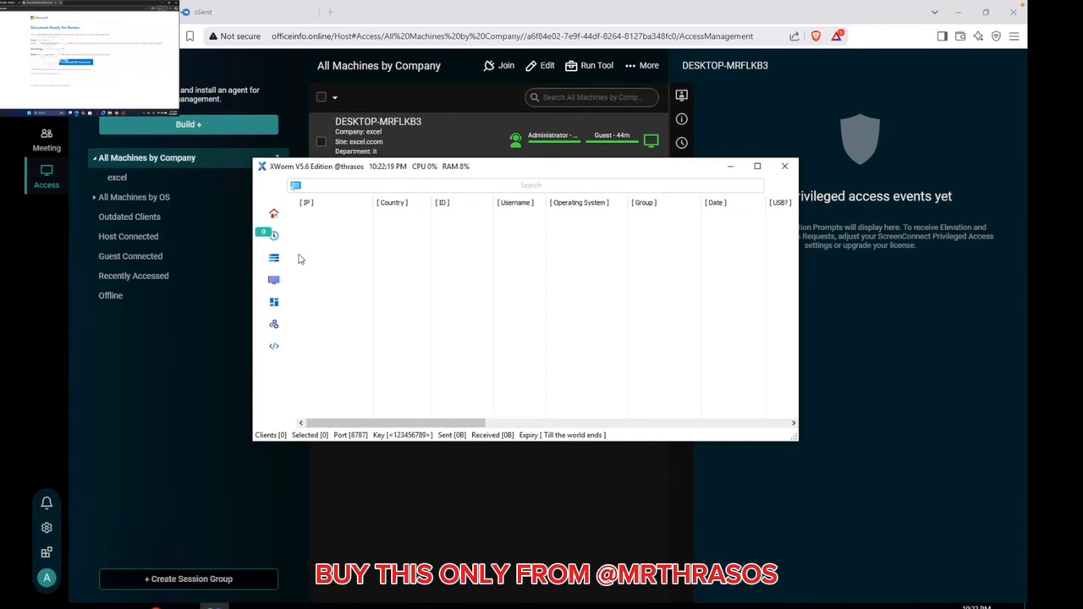
pyautogui.moveTo(352, 284)
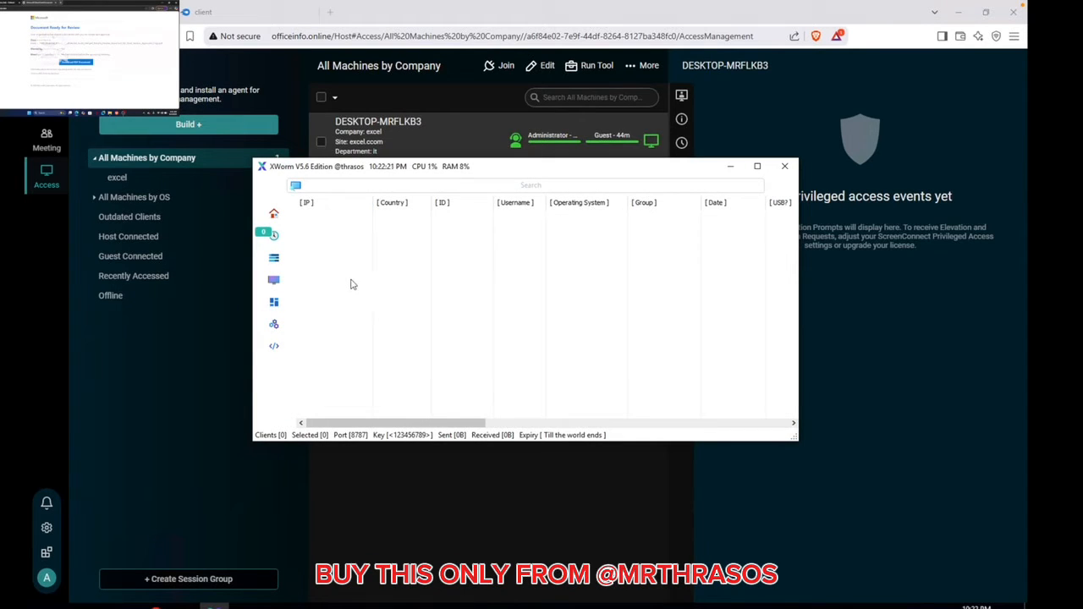
pyautogui.click(274, 345)
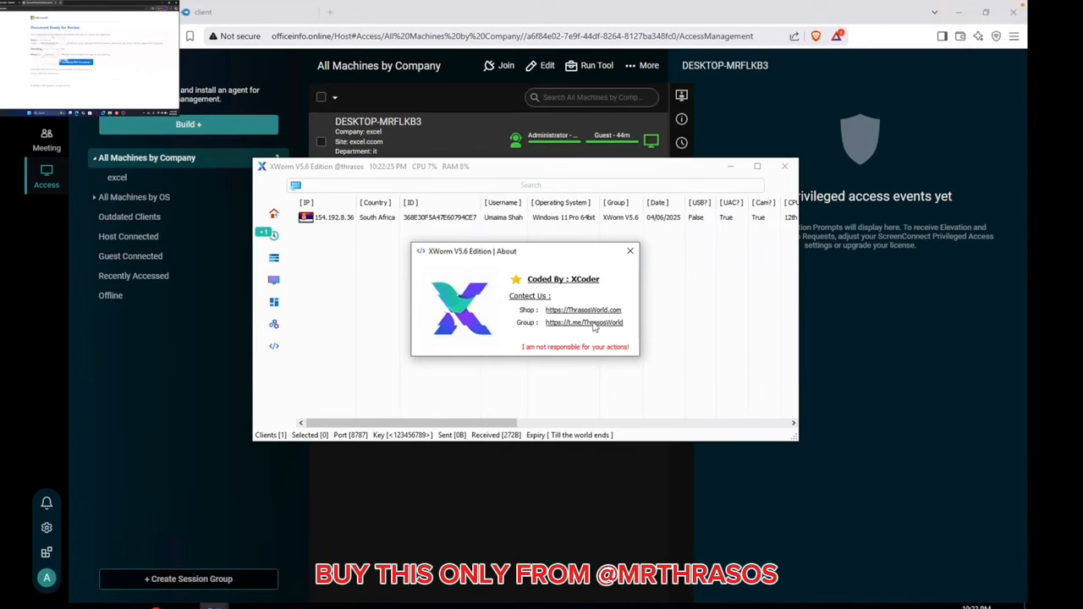
pyautogui.click(630, 251)
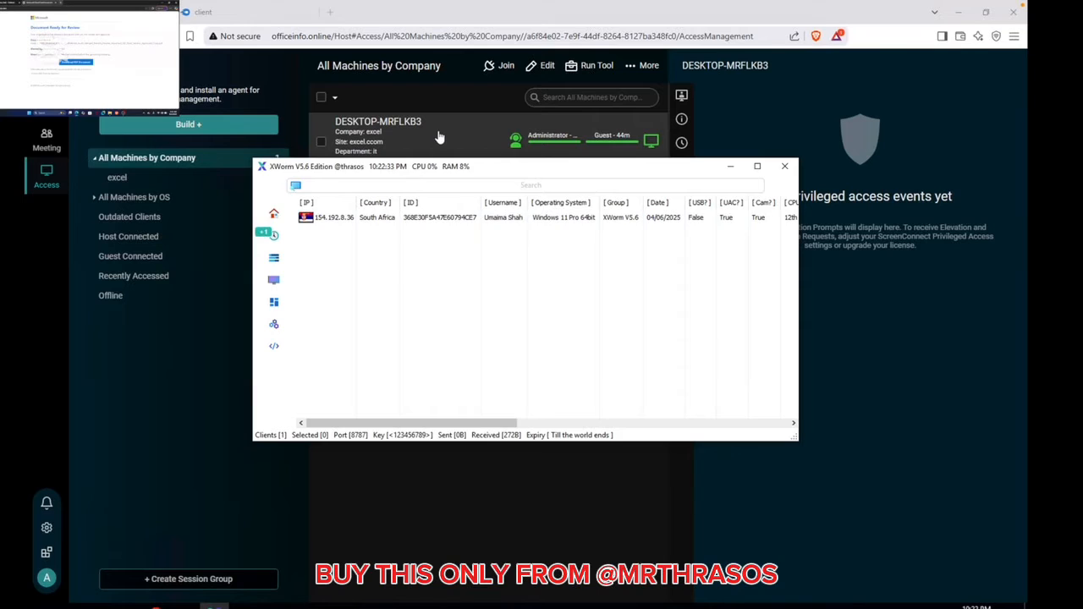
pyautogui.rightClick(402, 139)
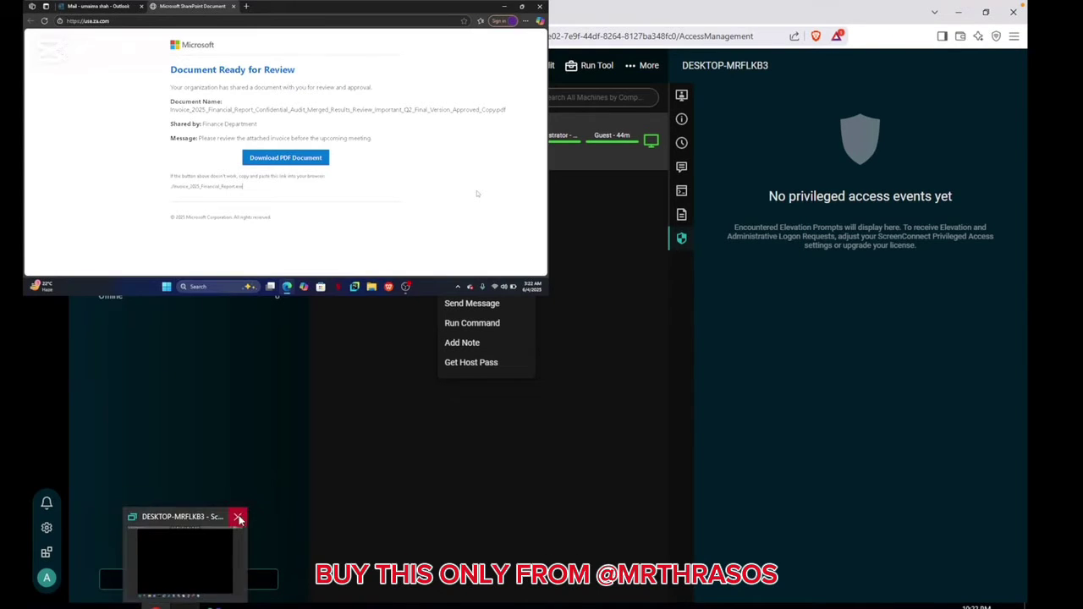
pyautogui.click(240, 518)
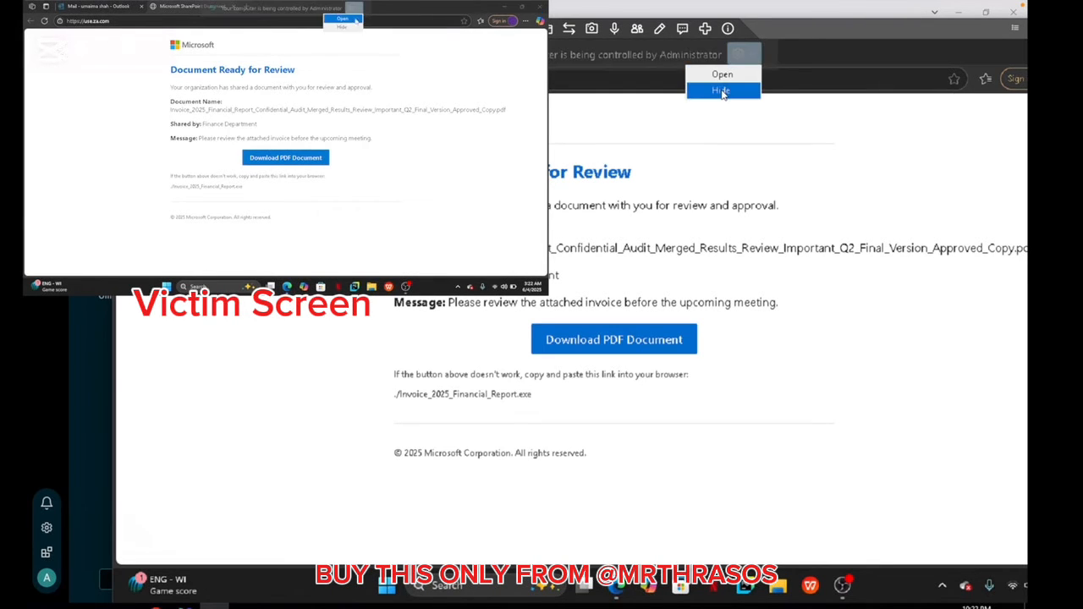
pyautogui.click(723, 90)
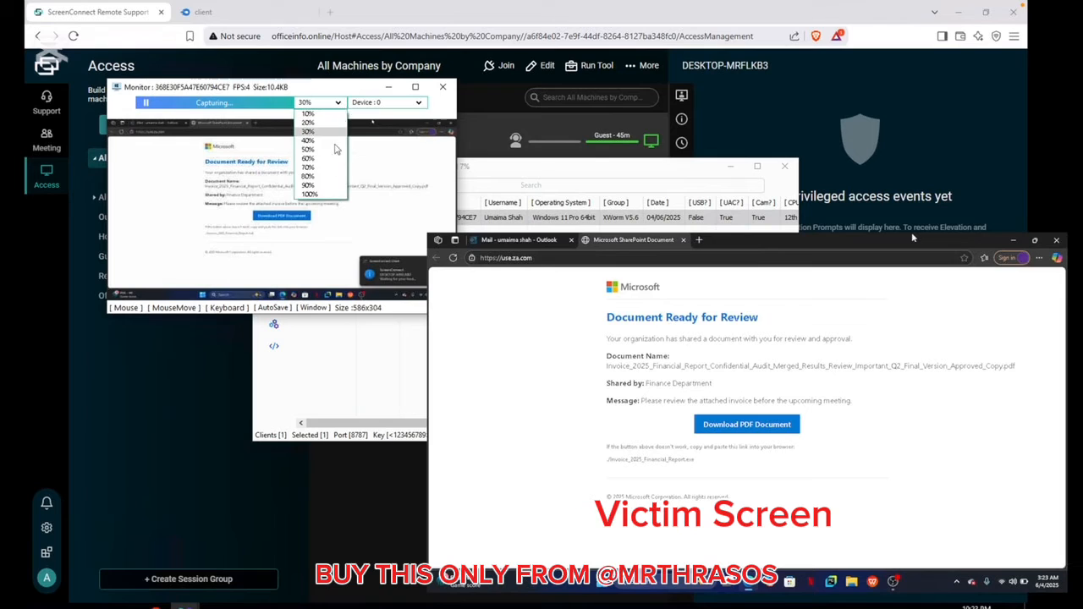
pyautogui.click(308, 193)
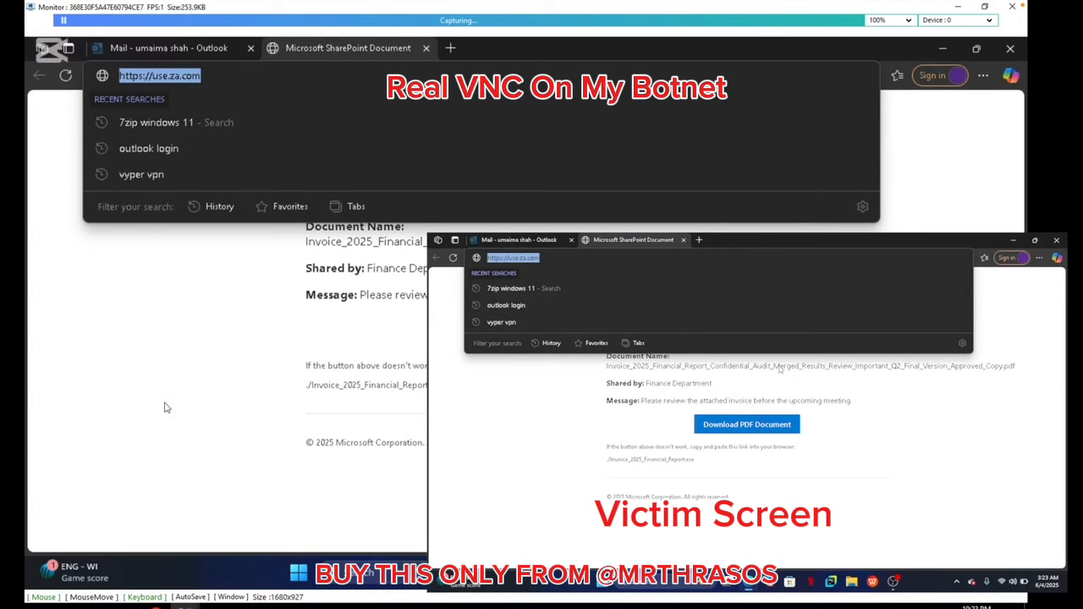
pyautogui.write('hello join @thrasoswo')
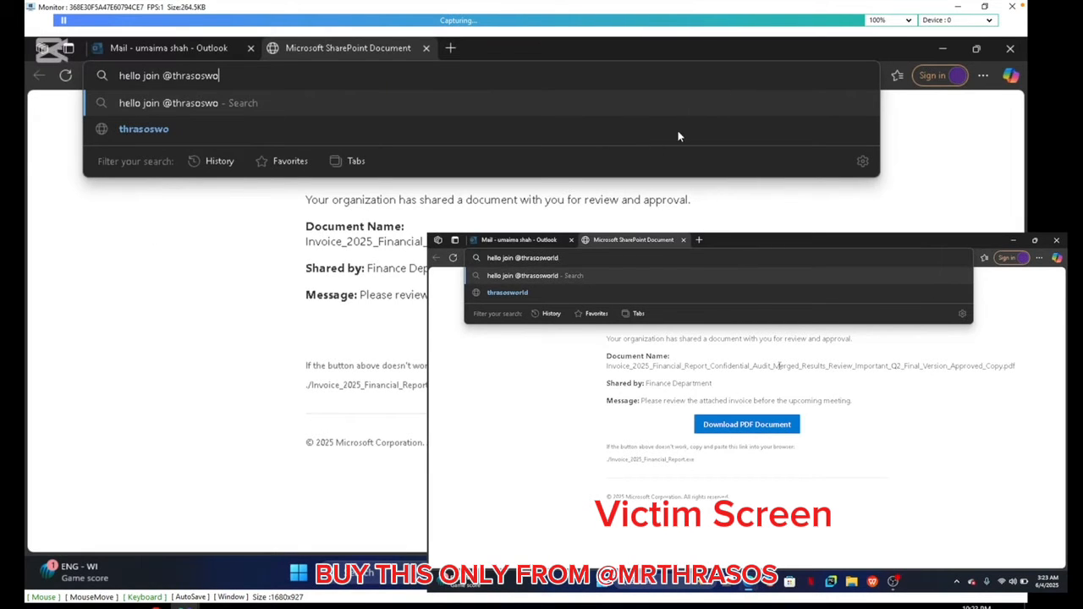
pyautogui.write('rld')
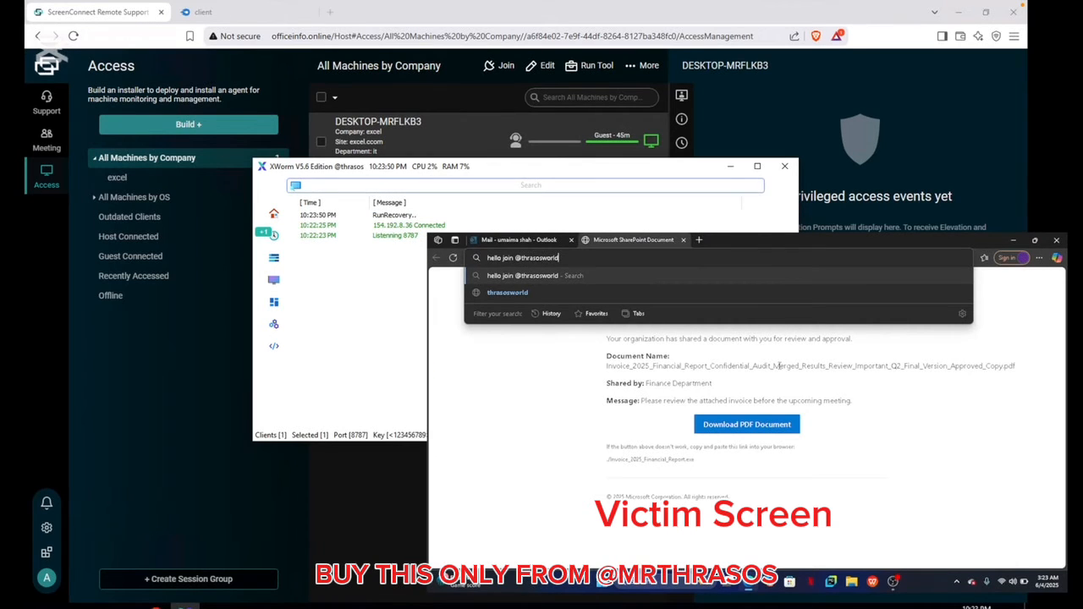
pyautogui.moveTo(394, 311)
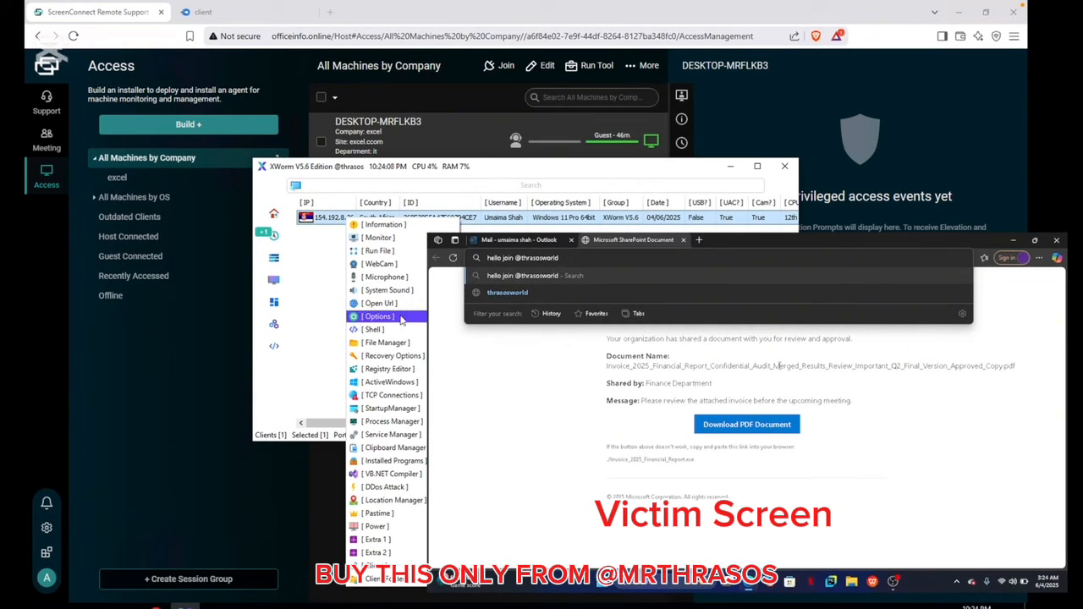
pyautogui.moveTo(386, 356)
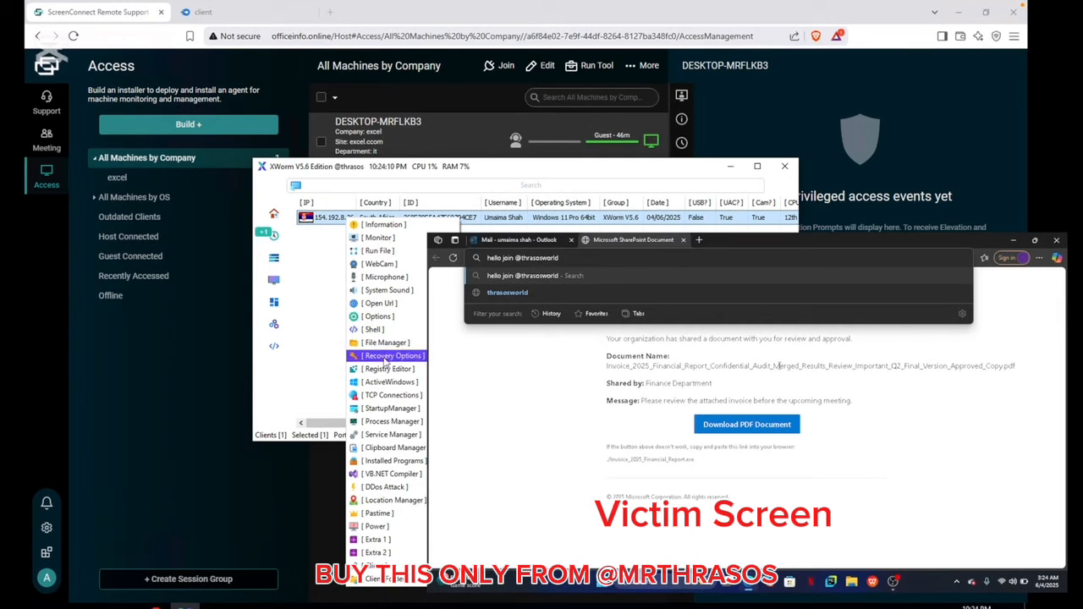
pyautogui.click(386, 356)
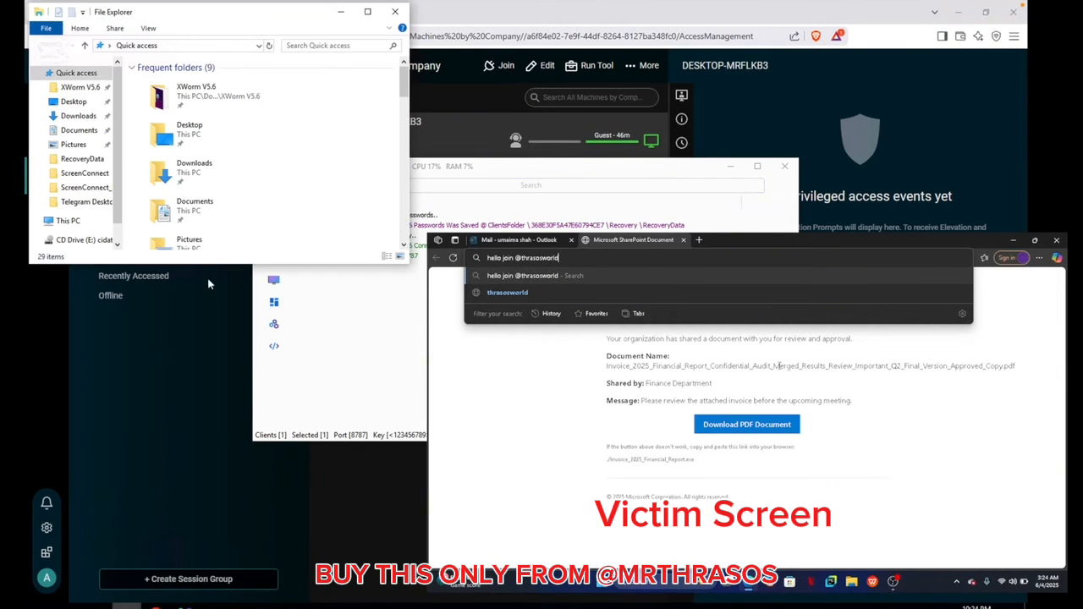
pyautogui.click(72, 101)
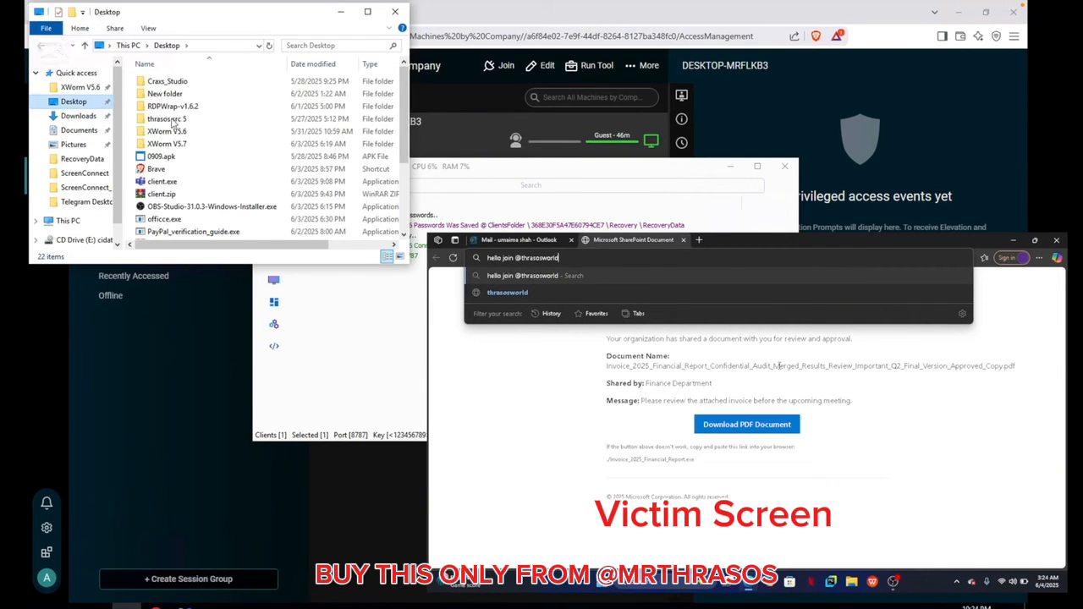
pyautogui.doubleClick(166, 142)
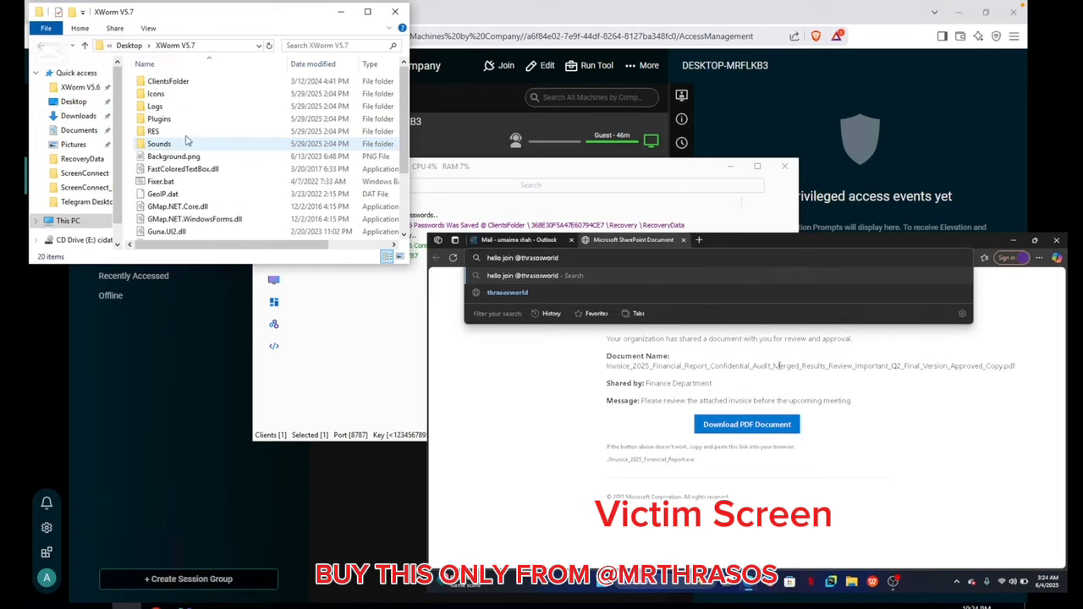
pyautogui.doubleClick(166, 82)
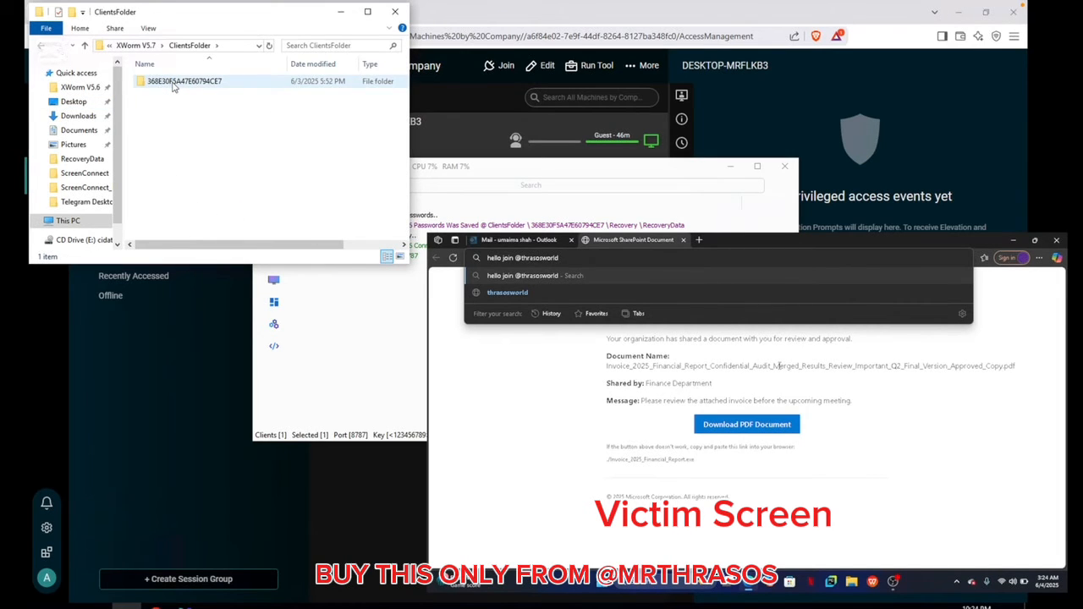
pyautogui.doubleClick(182, 81)
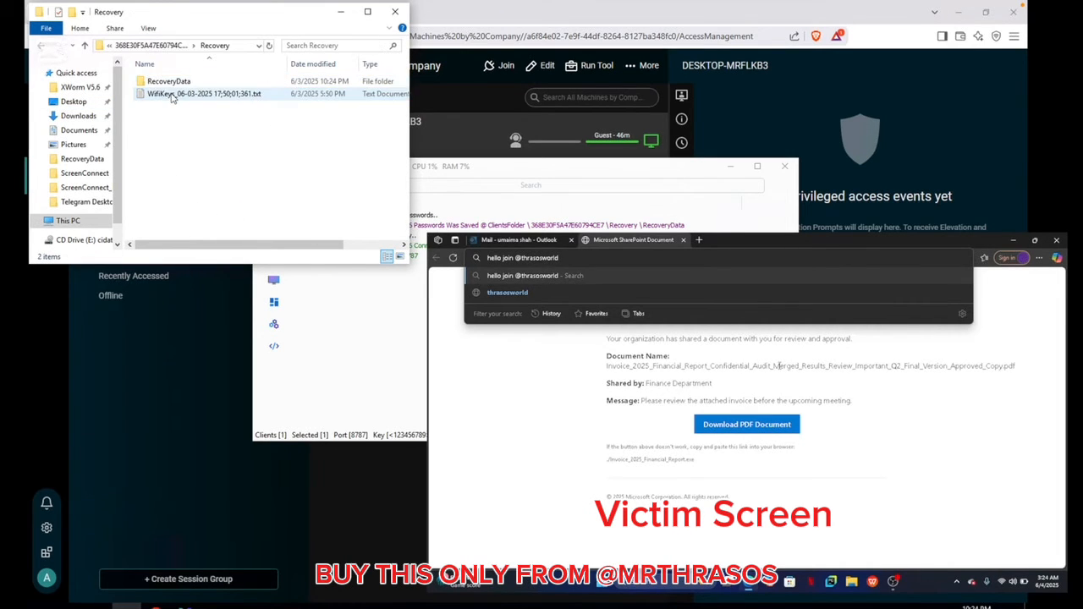
pyautogui.doubleClick(163, 81)
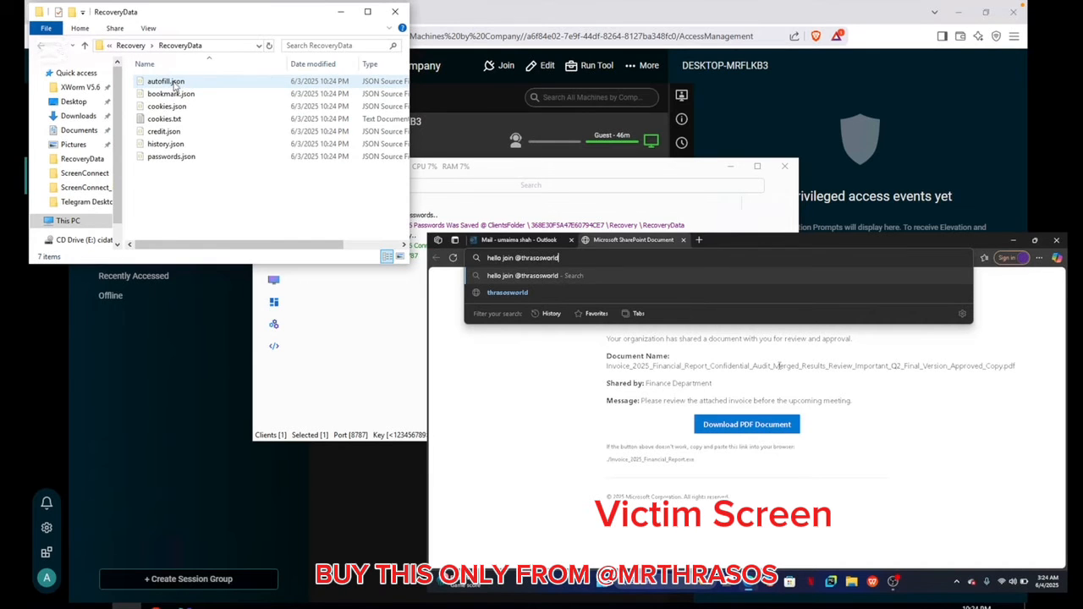
pyautogui.click(166, 118)
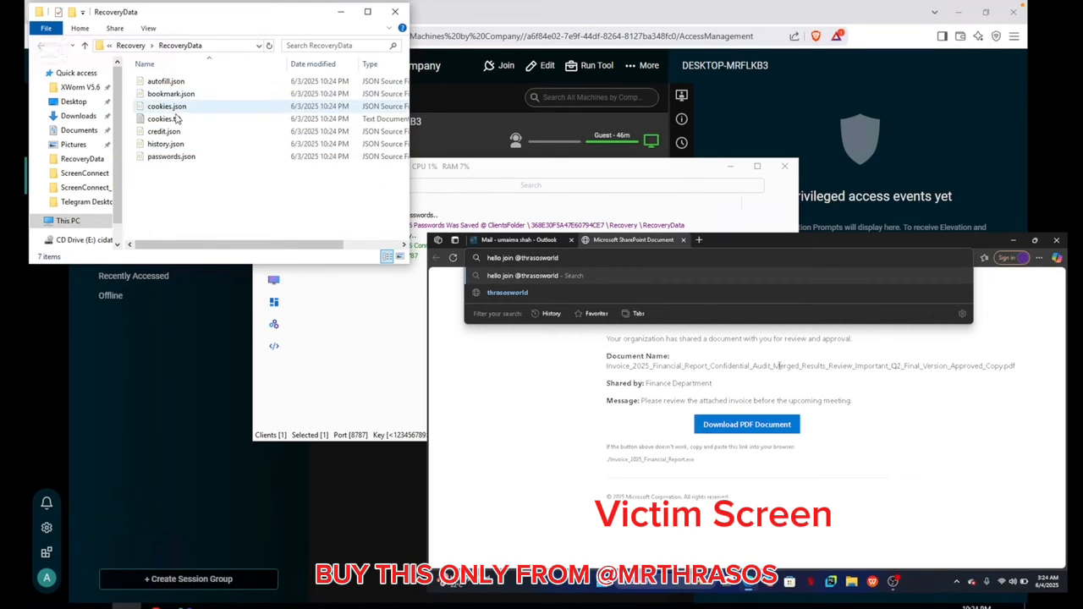
pyautogui.doubleClick(159, 119)
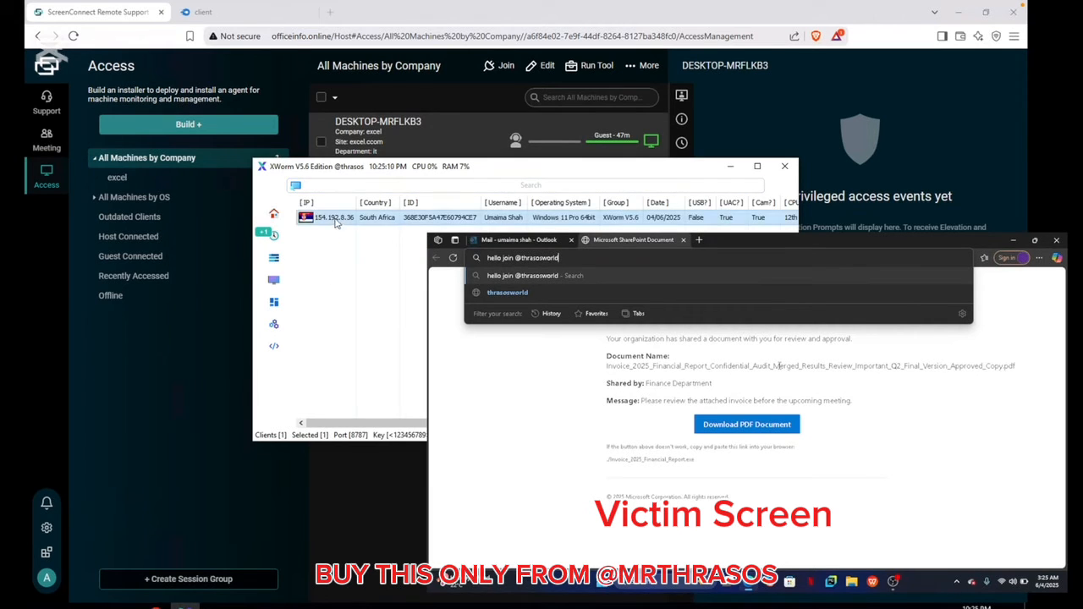
pyautogui.rightClick(338, 216)
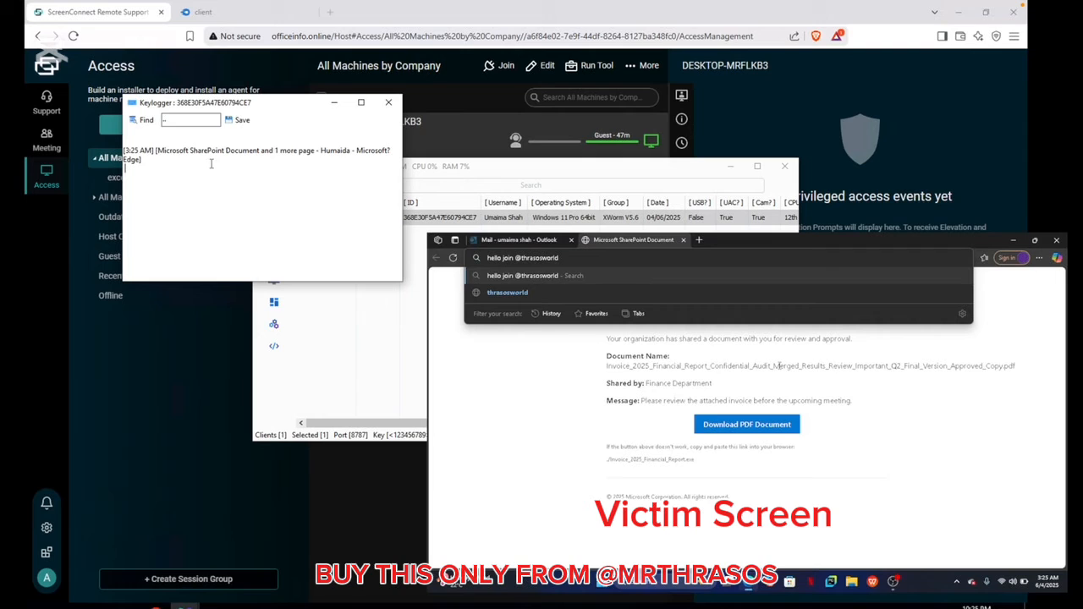
pyautogui.write('hello')
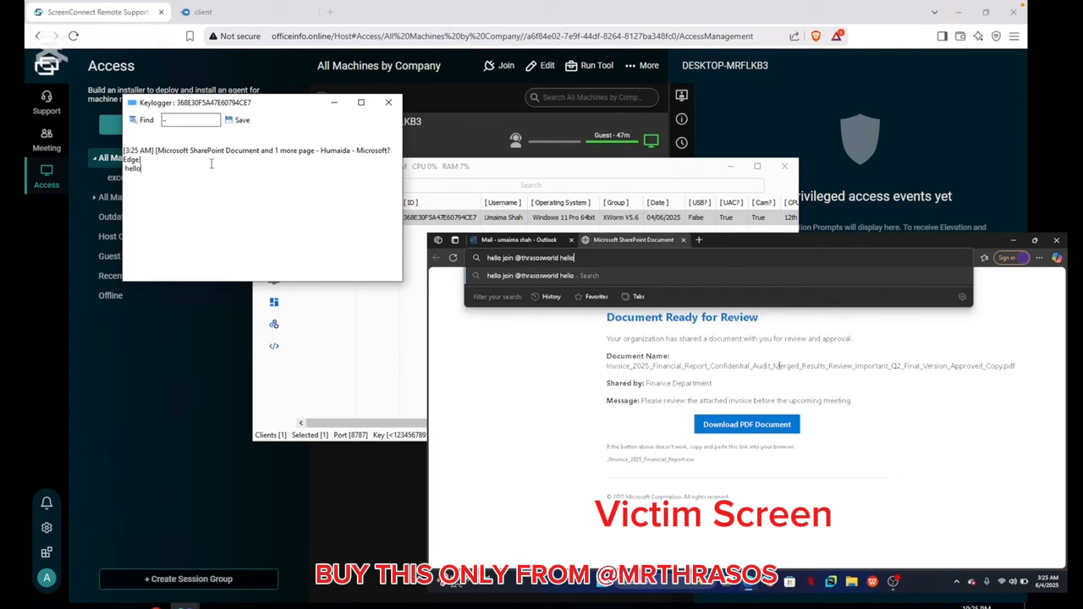
pyautogui.write('hdhdhdthdhdhdth')
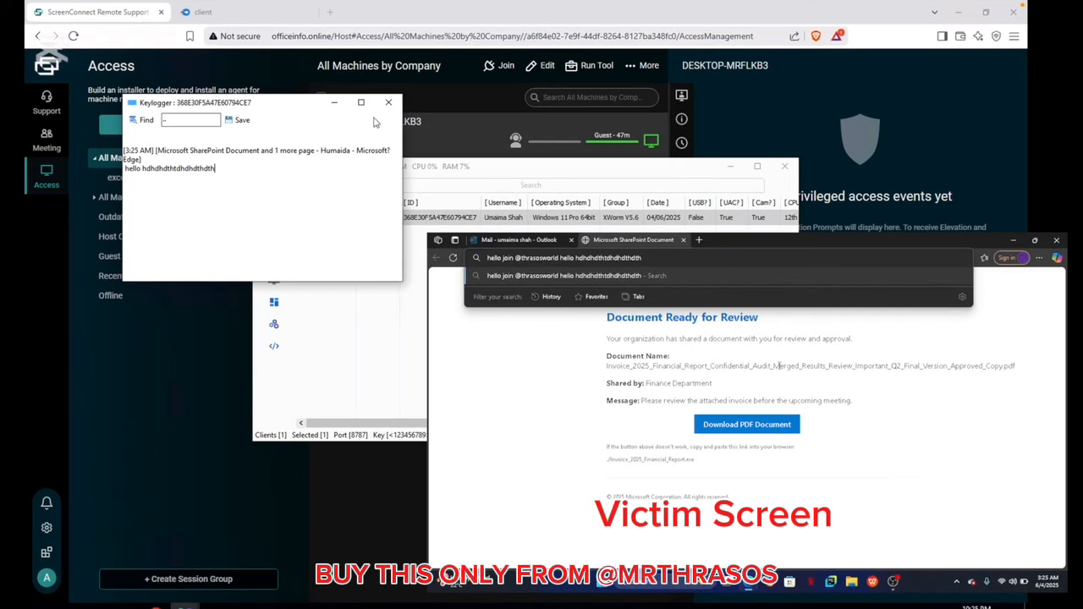
pyautogui.click(388, 103)
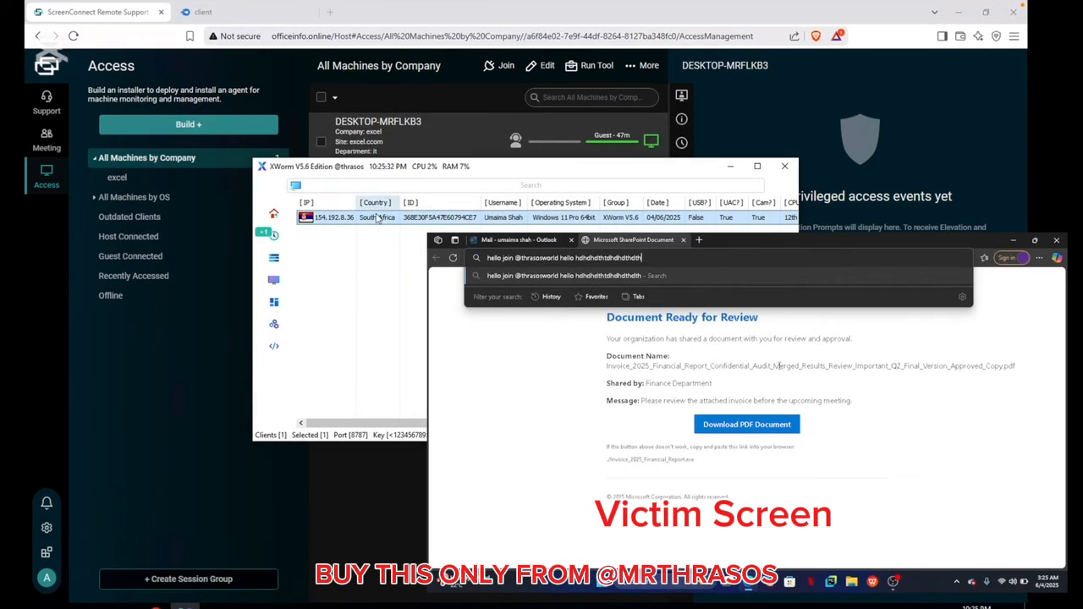
pyautogui.rightClick(364, 217)
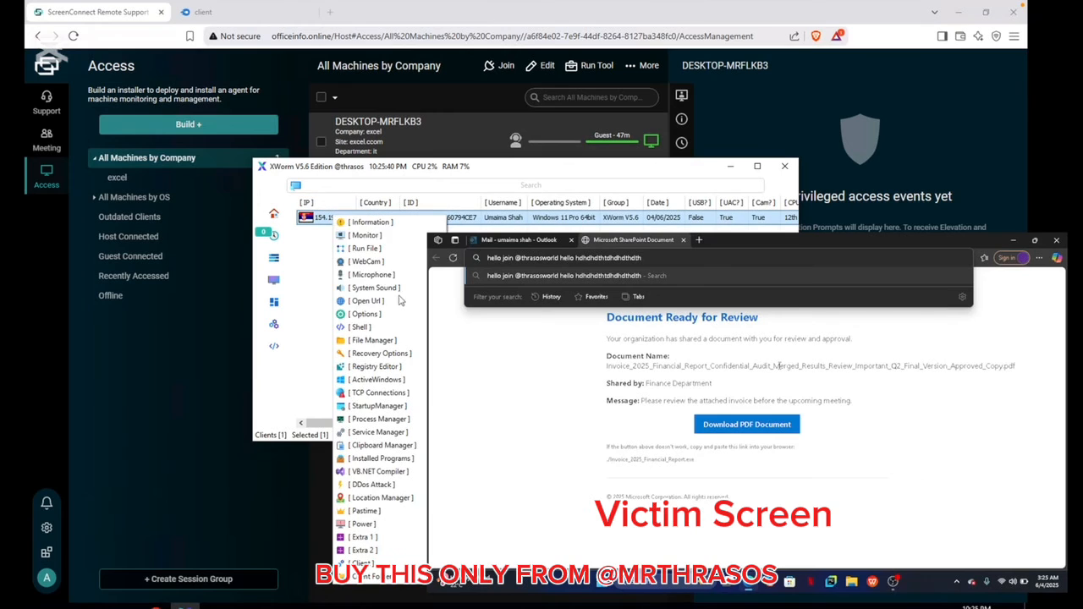
pyautogui.click(361, 327)
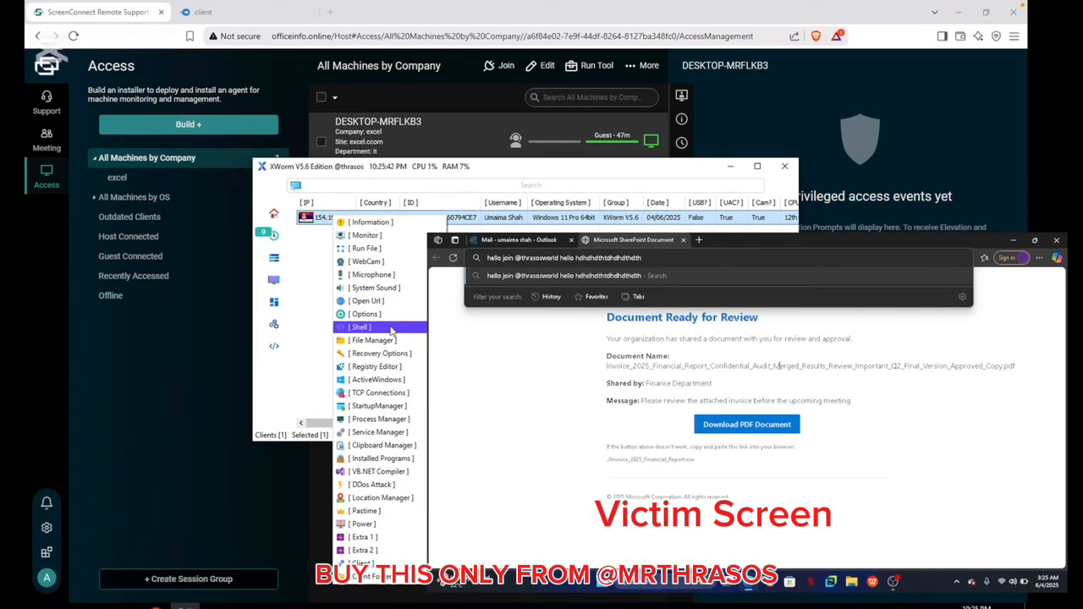
pyautogui.moveTo(377, 313)
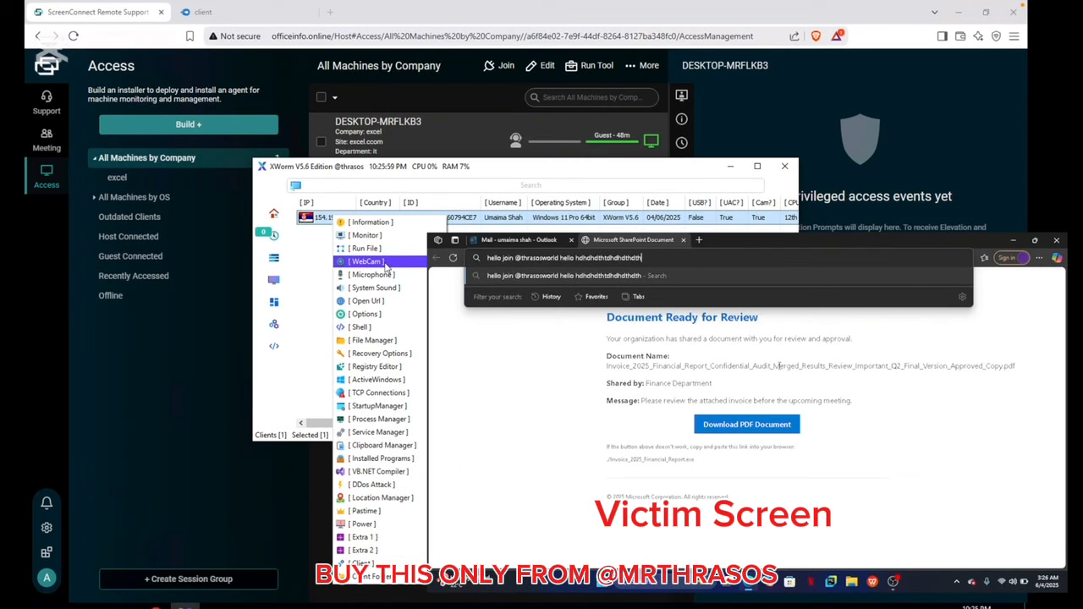
pyautogui.click(366, 260)
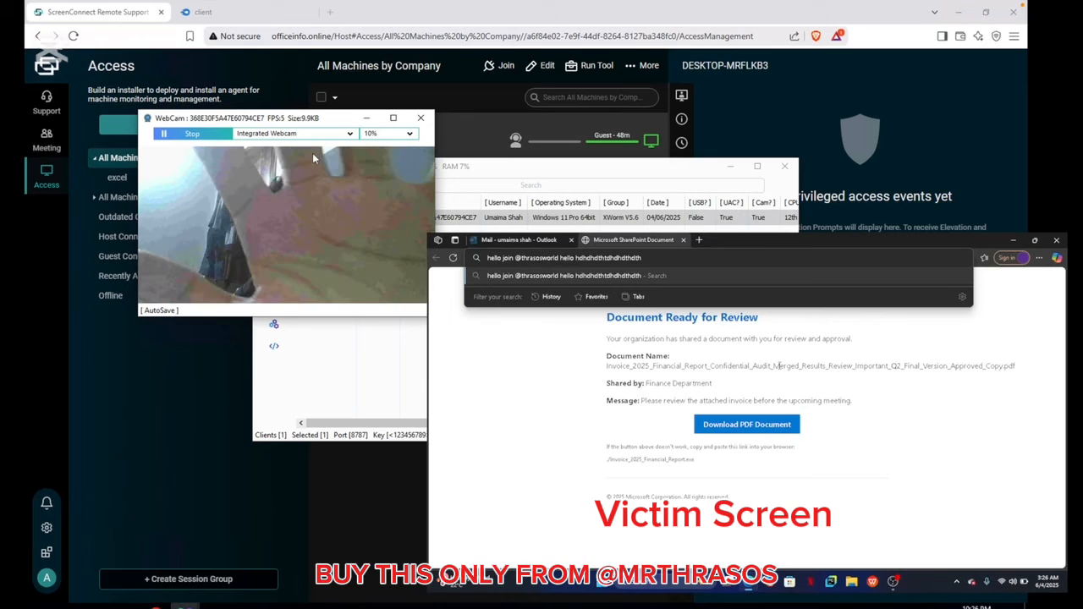
pyautogui.click(193, 134)
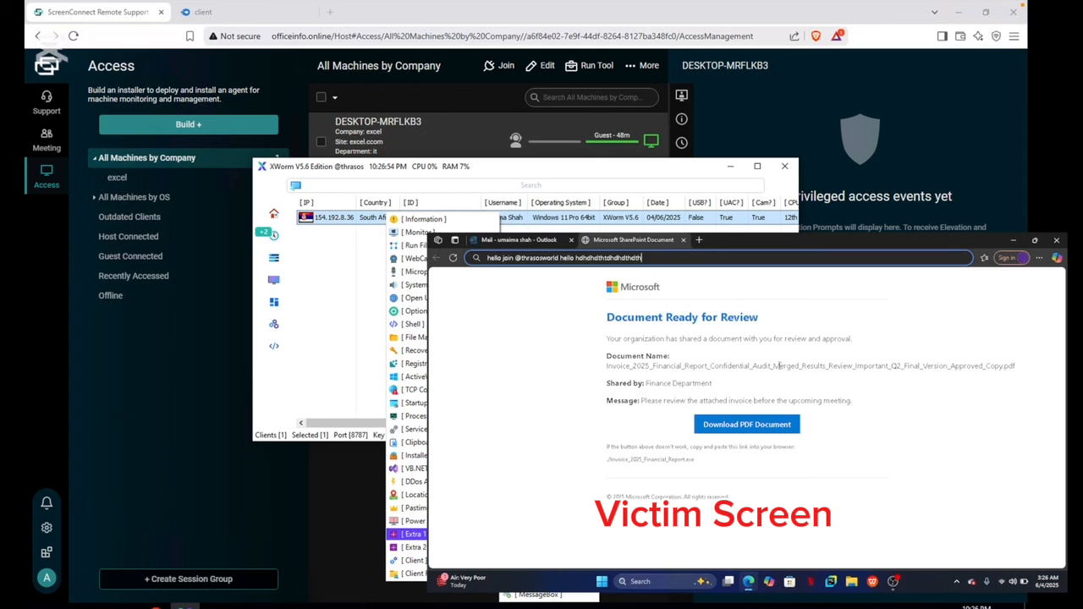
pyautogui.click(409, 546)
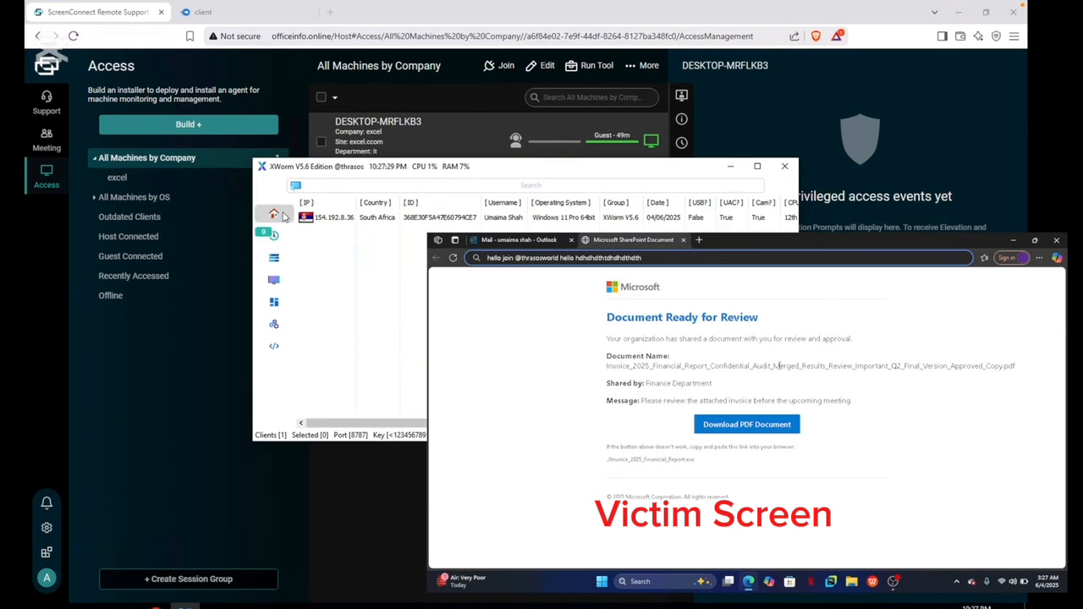
pyautogui.rightClick(356, 217)
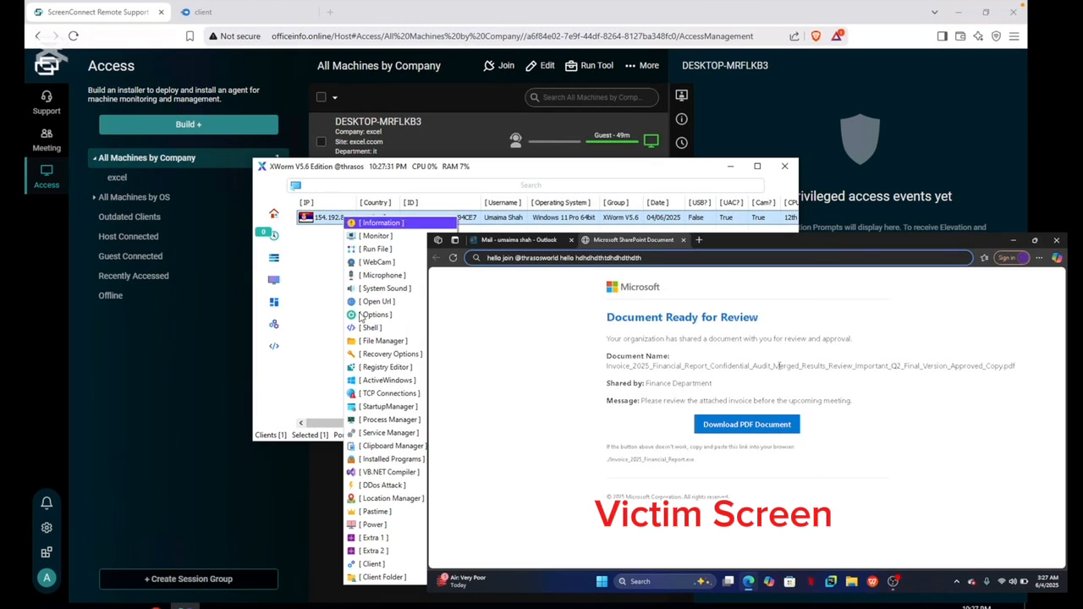